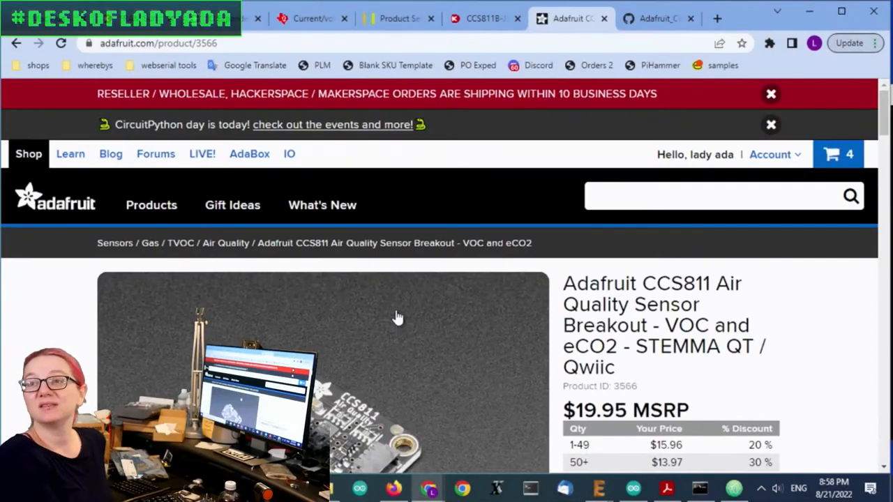
Step: Search the Adafruit shop for 'gas se' and browse six results, including MiCS5524
{"action": "scroll", "scroll_direction": "down", "scroll_amount": 3}
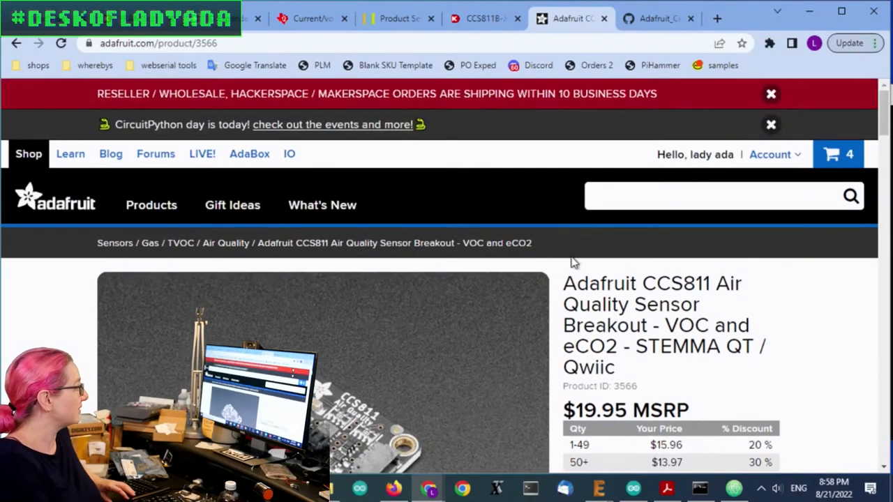
{"action": "type", "text": "gas se"}
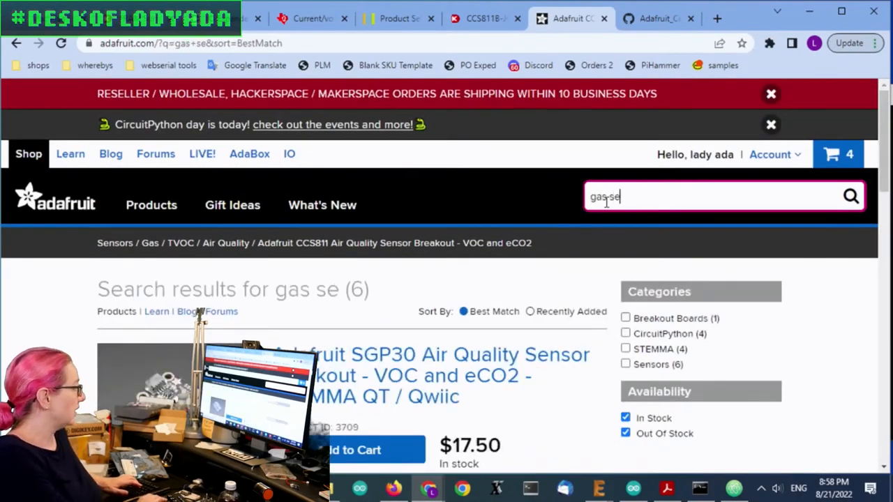
{"action": "scroll", "scroll_direction": "down", "scroll_amount": 3}
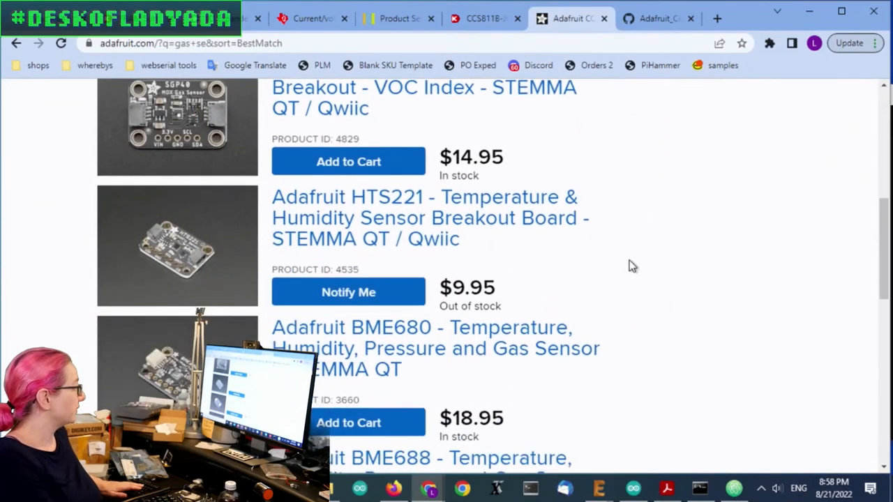
{"action": "scroll", "scroll_direction": "down", "scroll_amount": 3}
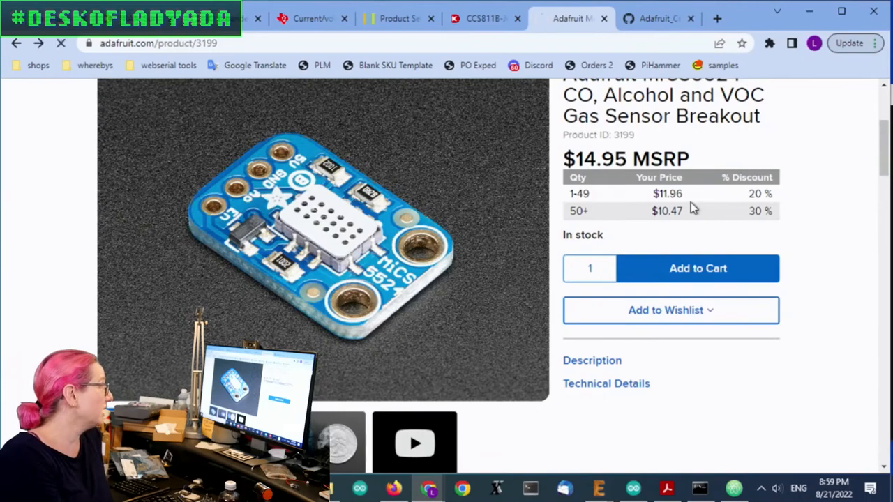
{"action": "left_click", "coordinate": [14, 45]}
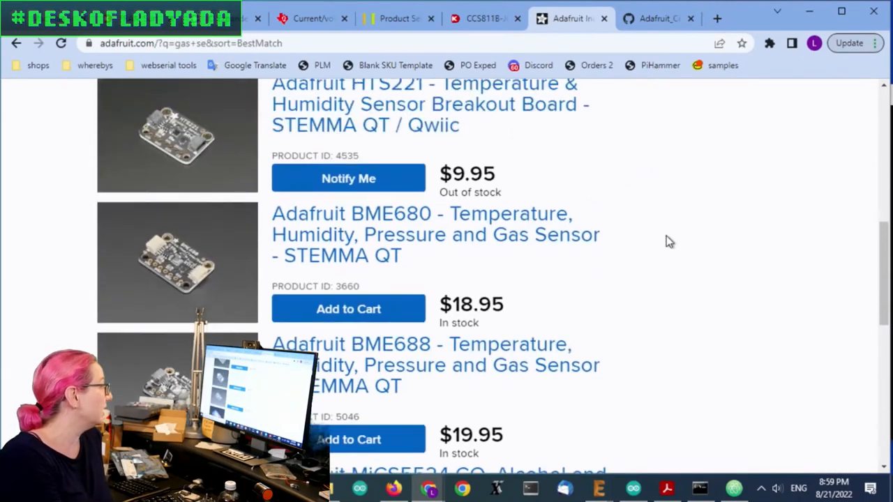
{"action": "scroll", "scroll_direction": "up", "scroll_amount": 3}
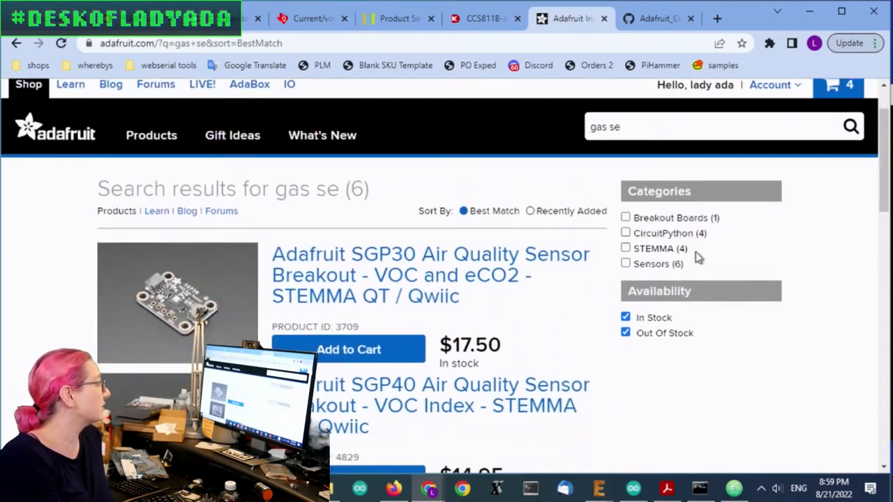
{"action": "scroll", "scroll_direction": "down", "scroll_amount": 3}
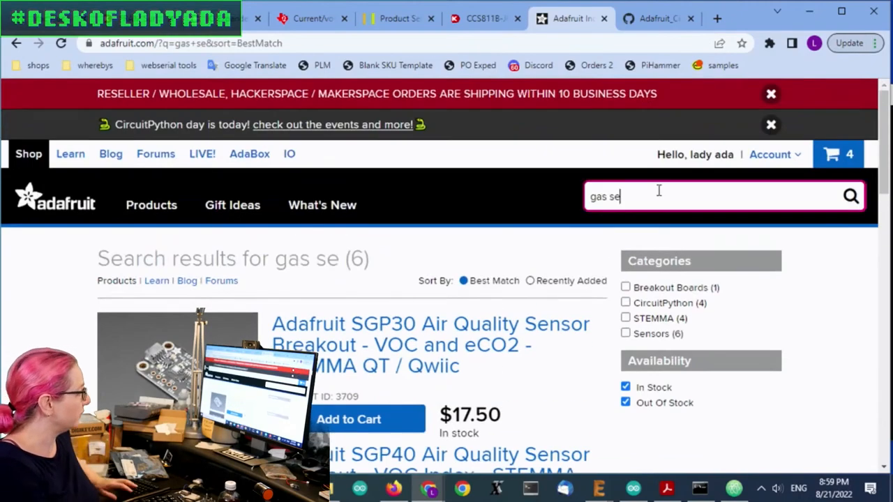
Step: Search the Adafruit shop for 'co2' and scroll through the 16 results
{"action": "type", "text": "co2"}
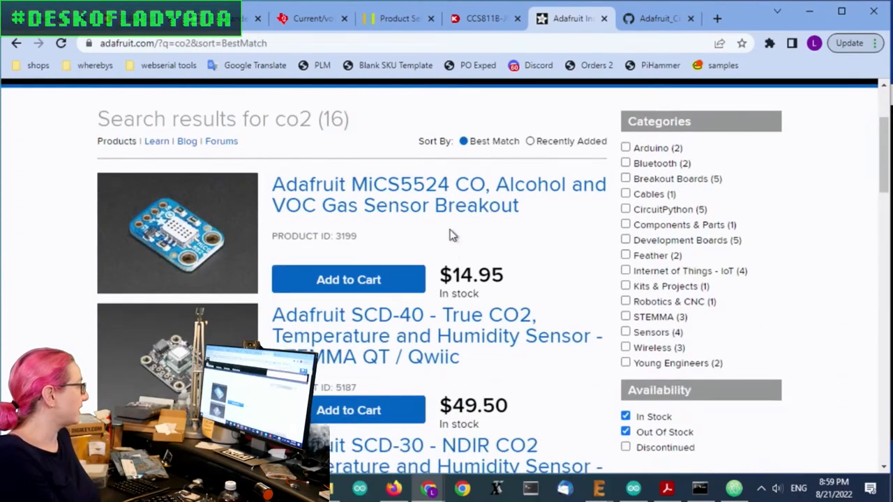
{"action": "scroll", "scroll_direction": "down", "scroll_amount": 3}
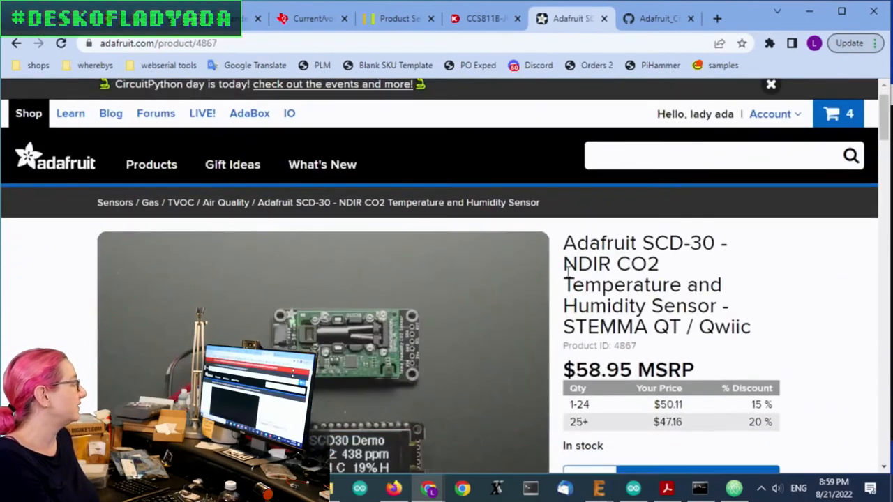
{"action": "scroll", "scroll_direction": "down", "scroll_amount": 3}
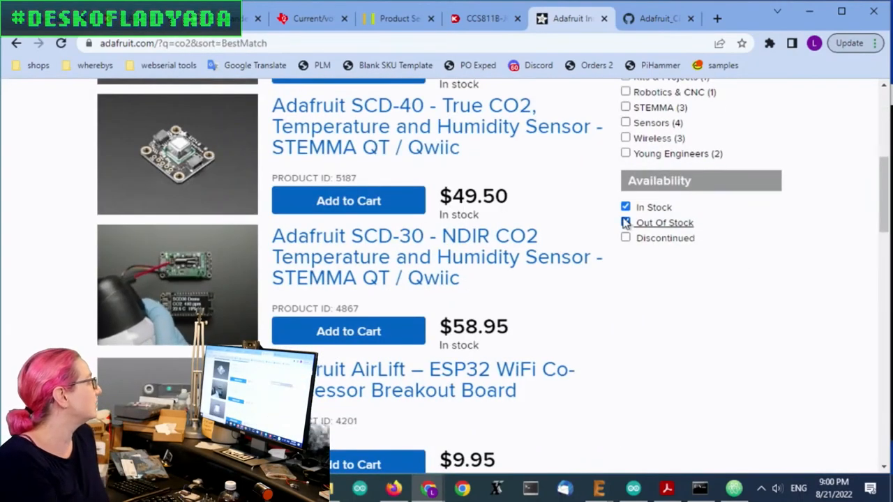
Step: Refresh the CO2 results by stock availability and scroll through them
{"action": "left_click", "coordinate": [624, 223]}
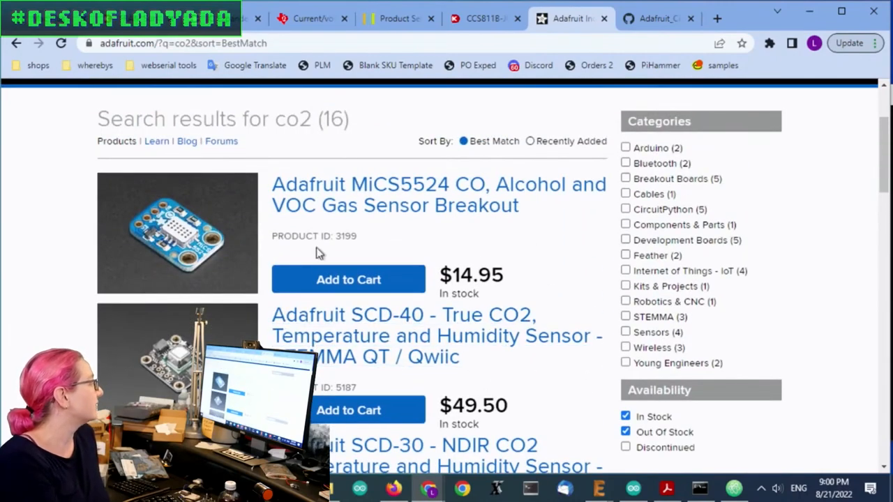
{"action": "scroll", "scroll_direction": "down", "scroll_amount": 3}
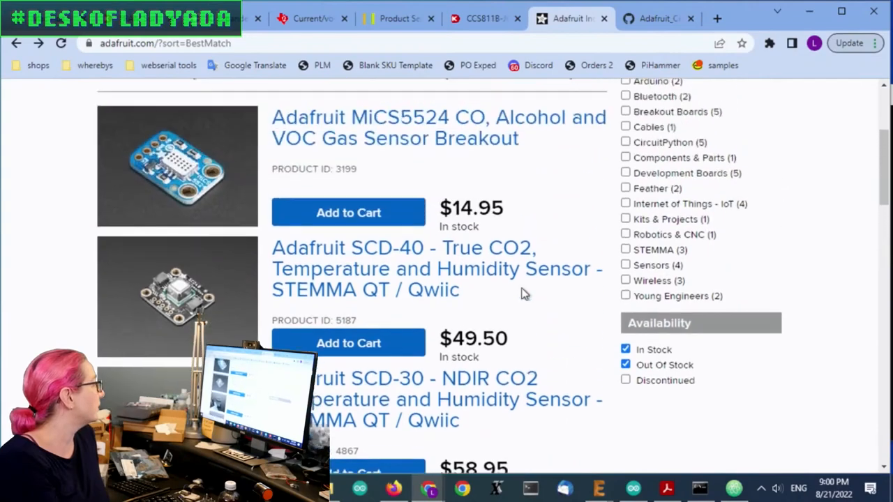
{"action": "scroll", "scroll_direction": "down", "scroll_amount": 3}
{"action": "type", "text": "gaws"}
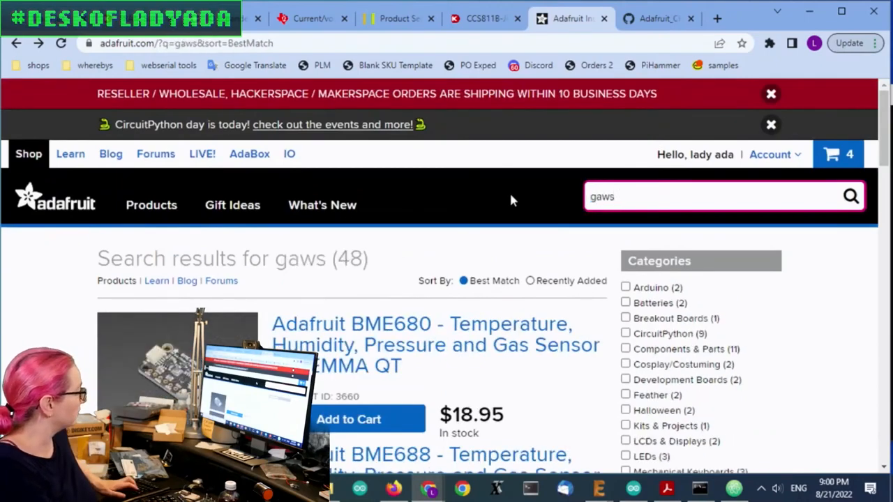
Step: Search Adafruit for 'gas' and view the SGP30 Air Quality Sensor page
{"action": "type", "text": "gas"}
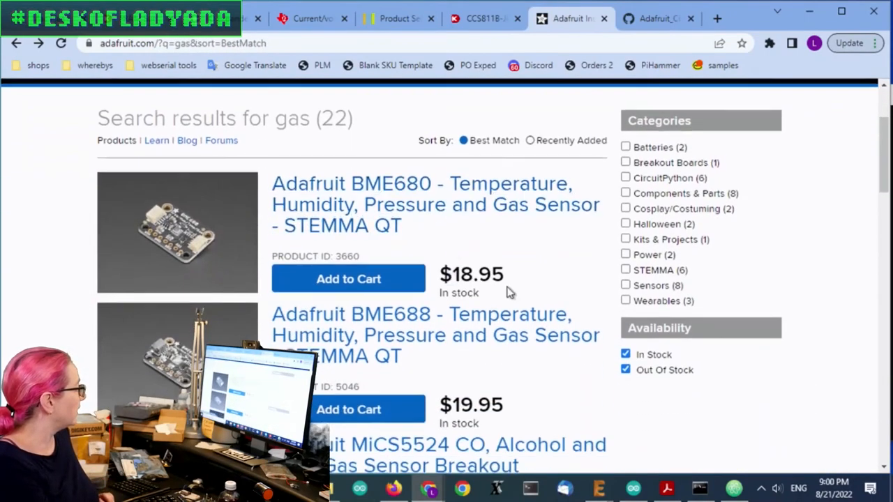
{"action": "scroll", "scroll_direction": "down", "scroll_amount": 3}
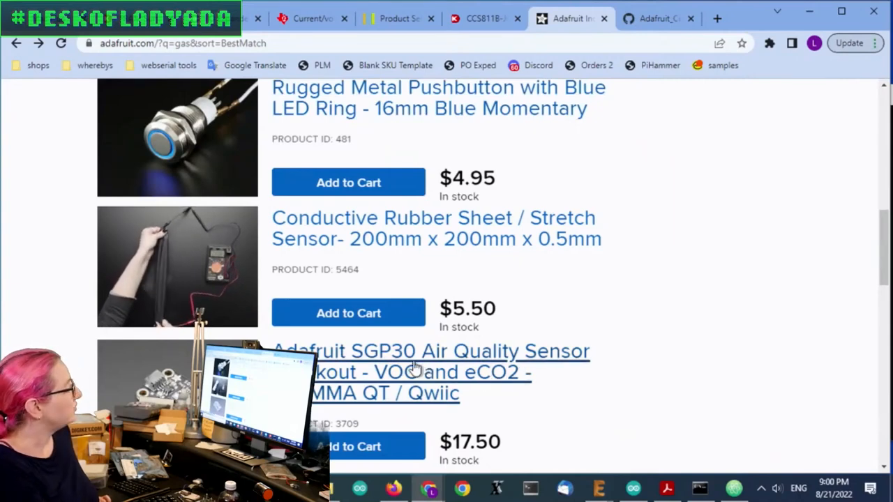
{"action": "left_click", "coordinate": [415, 368]}
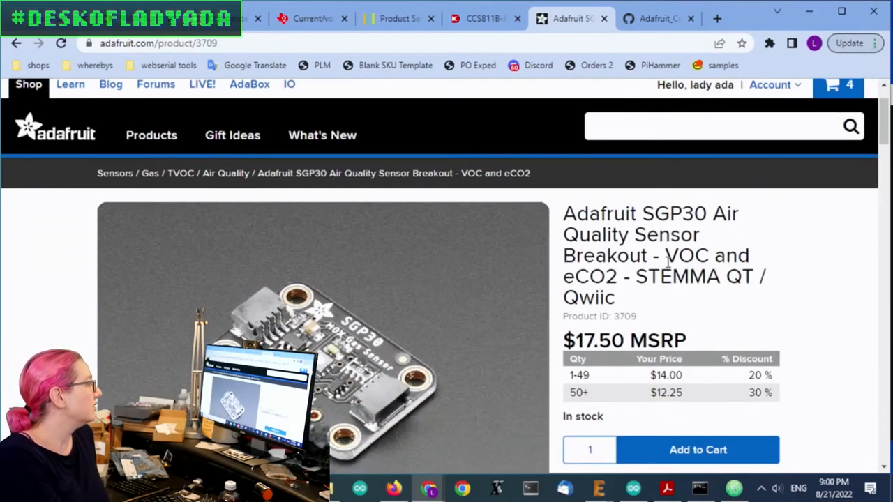
{"action": "left_click_drag", "start_coordinate": [664, 255], "coordinate": [617, 276]}
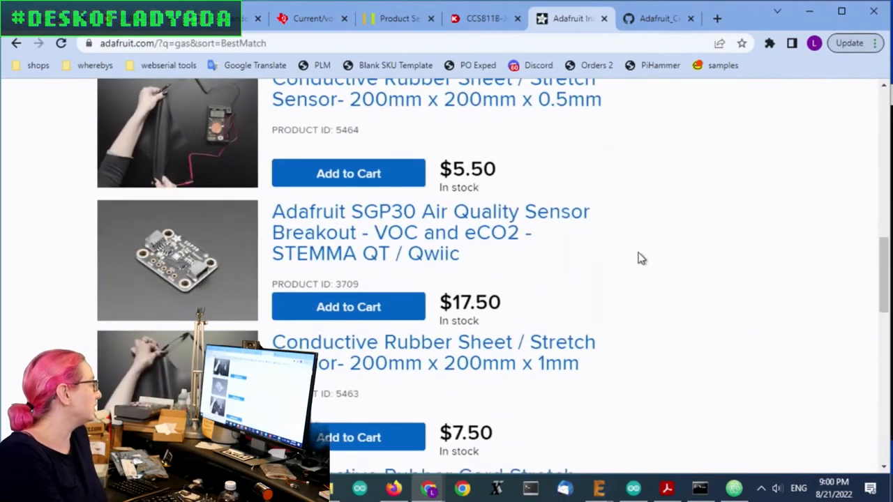
{"action": "scroll", "scroll_direction": "down", "scroll_amount": 3}
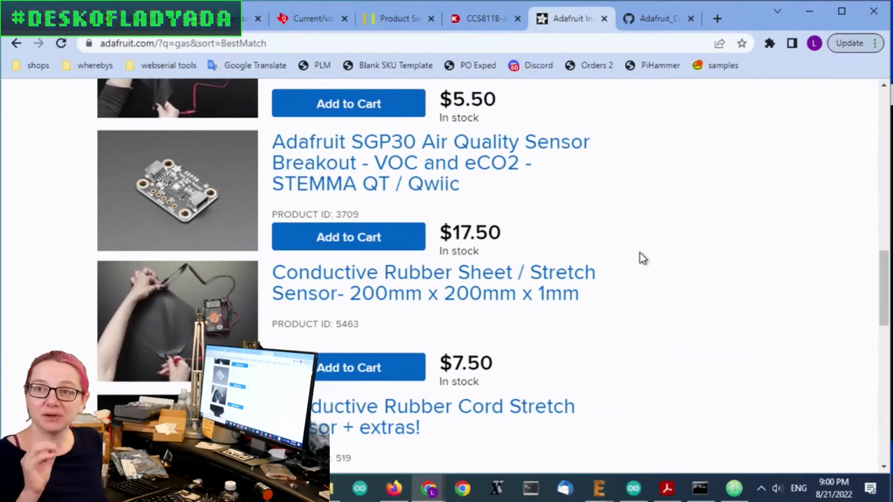
{"action": "scroll", "scroll_direction": "down", "scroll_amount": 3}
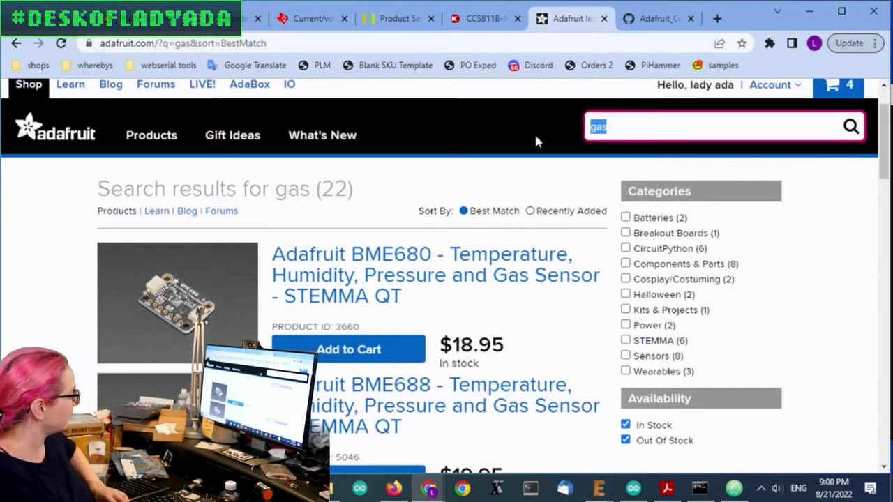
Step: Search 'ccs8' and read the discontinued CCS811 breakout's description
{"action": "type", "text": "ccs811"}
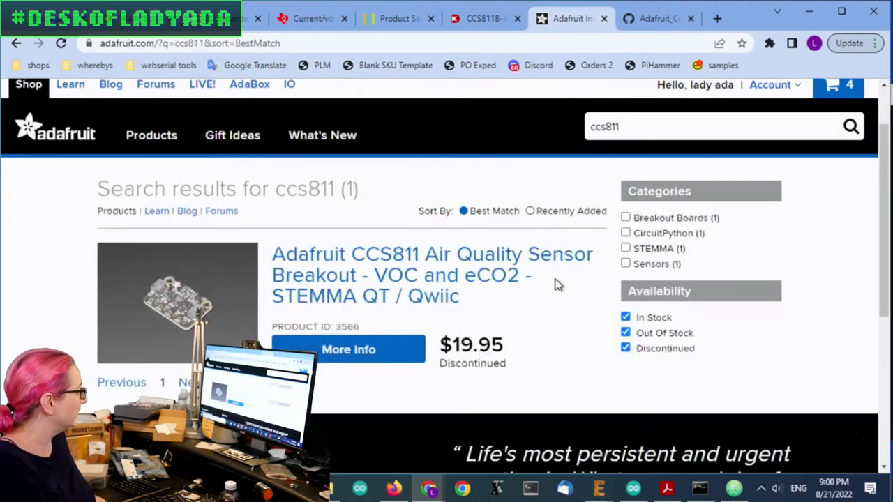
{"action": "left_click", "coordinate": [348, 349]}
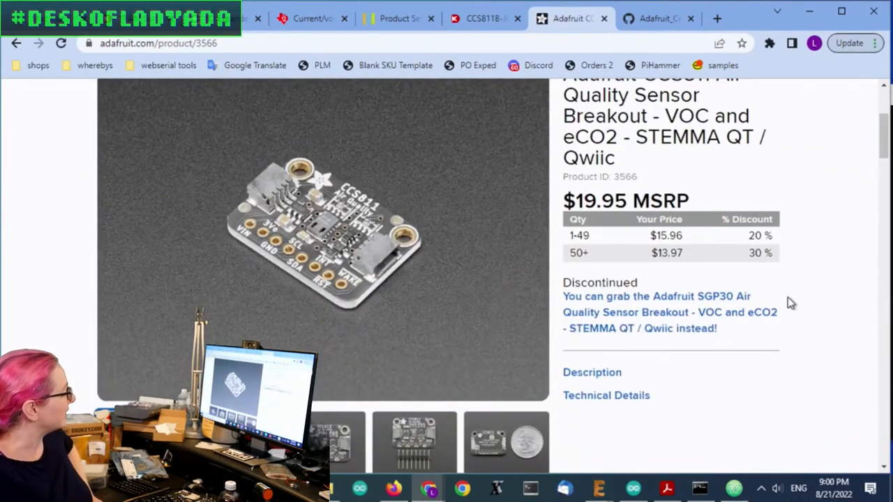
{"action": "scroll", "scroll_direction": "down", "scroll_amount": 3}
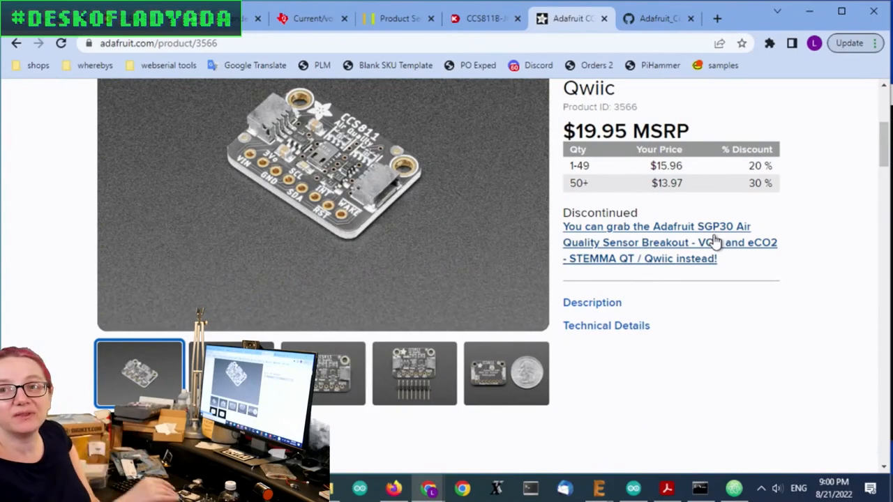
{"action": "scroll", "scroll_direction": "down", "scroll_amount": 3}
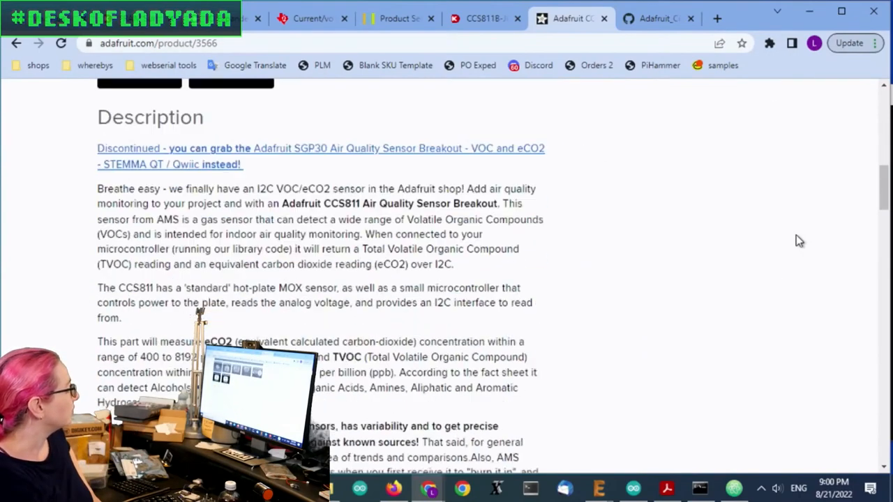
{"action": "scroll", "scroll_direction": "down", "scroll_amount": 3}
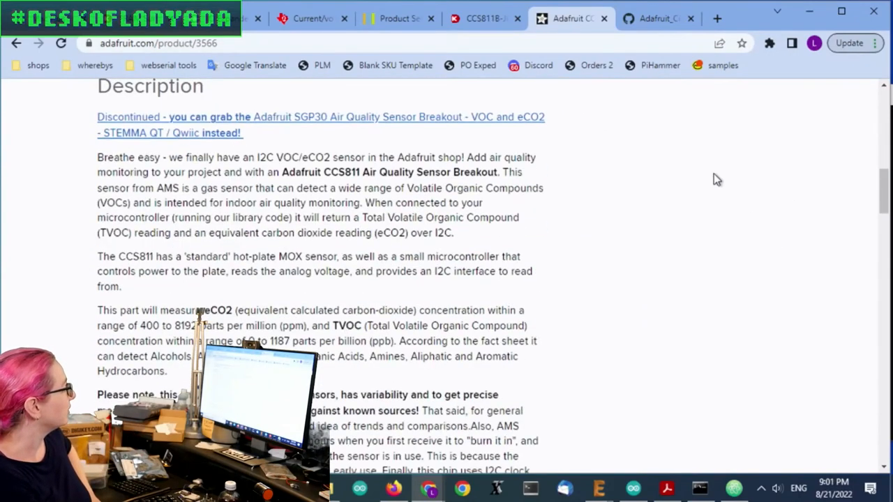
Step: Switch to the Digi-Key CCS811B-JOPD500 listing and scroll through its details
{"action": "left_click", "coordinate": [474, 18]}
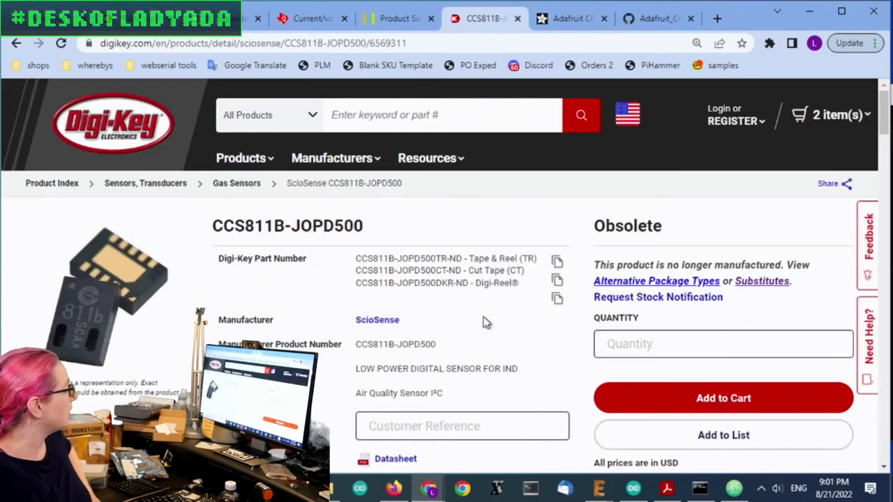
{"action": "scroll", "scroll_direction": "down", "scroll_amount": 3}
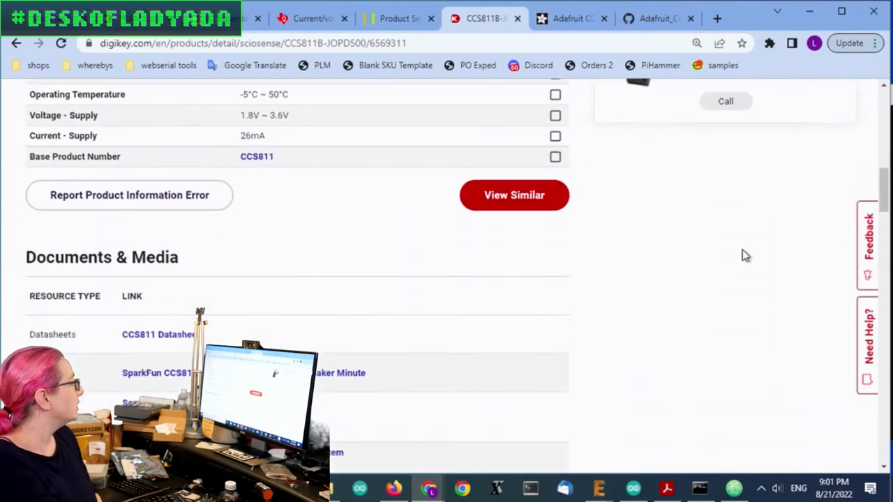
{"action": "scroll", "scroll_direction": "down", "scroll_amount": 3}
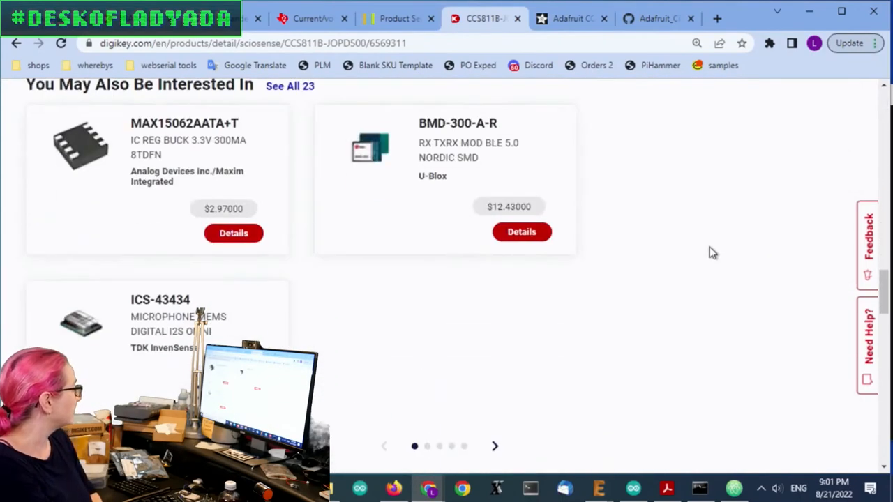
{"action": "scroll", "scroll_direction": "down", "scroll_amount": 3}
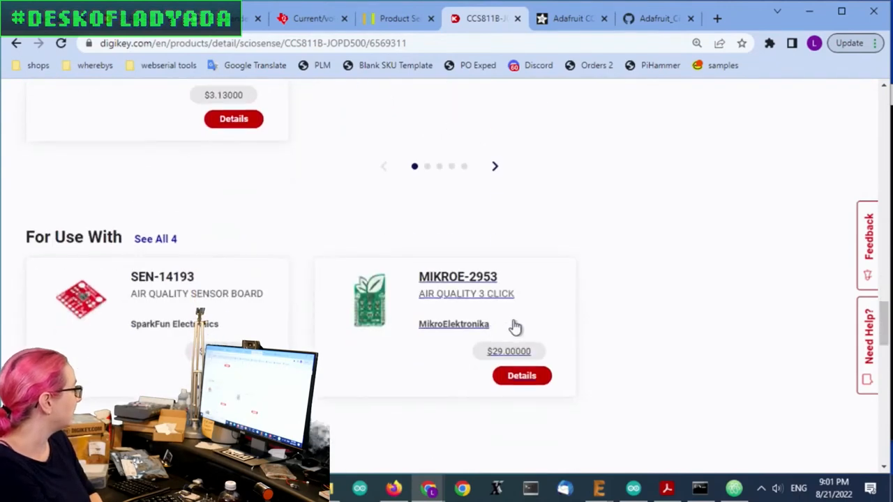
{"action": "scroll", "scroll_direction": "down", "scroll_amount": 3}
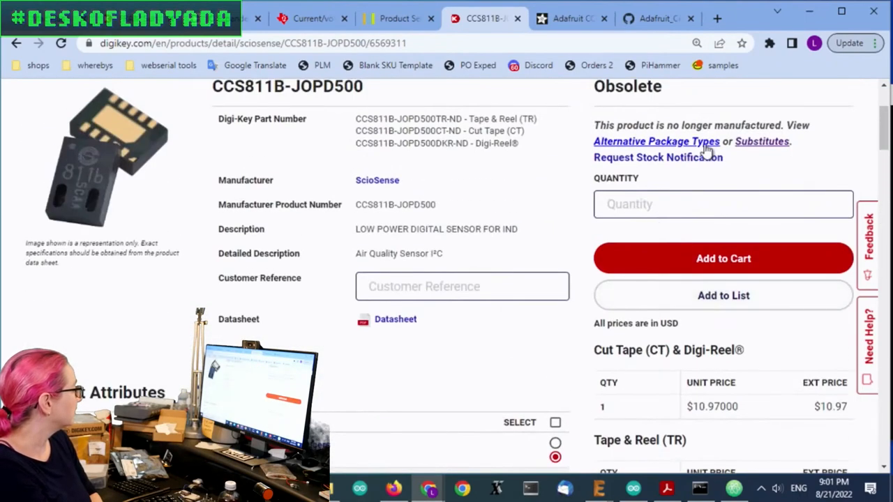
Step: Open the ENS160-BGLM substitute and quote 500 units for a ship estimate
{"action": "left_click", "coordinate": [761, 141]}
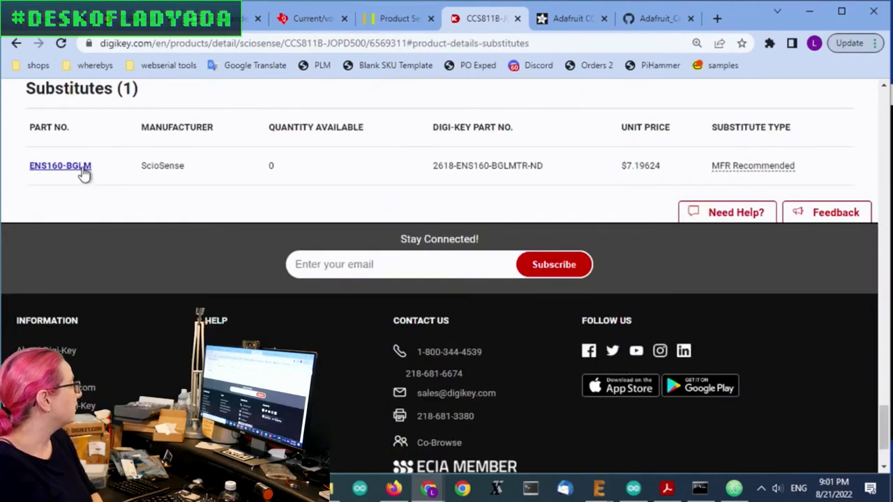
{"action": "left_click", "coordinate": [60, 166]}
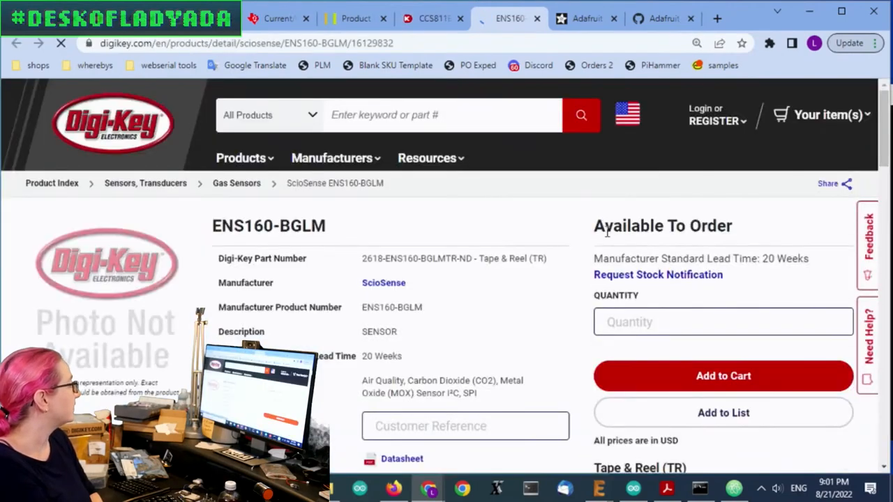
{"action": "scroll", "scroll_direction": "down", "scroll_amount": 3}
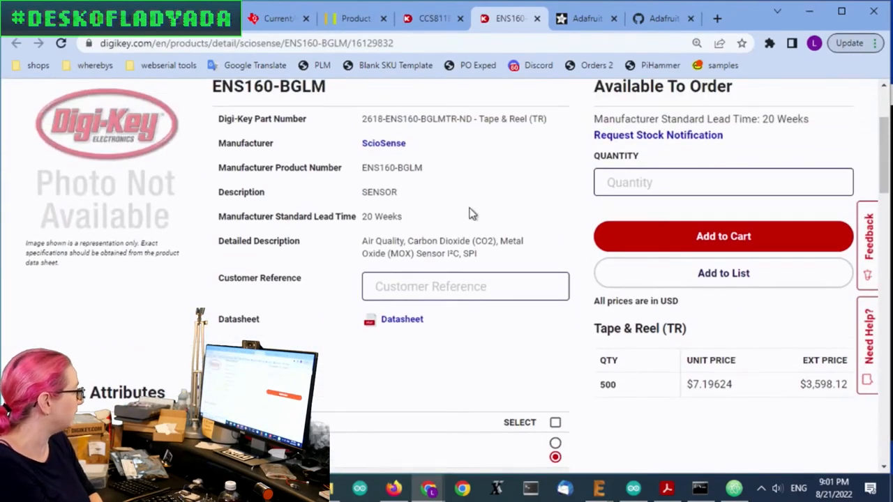
{"action": "scroll", "scroll_direction": "up", "scroll_amount": 3}
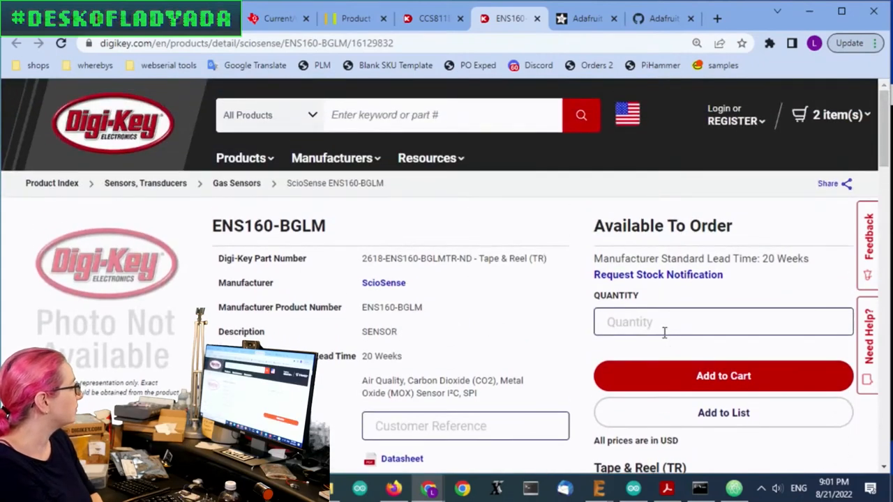
{"action": "scroll", "scroll_direction": "down", "scroll_amount": 3}
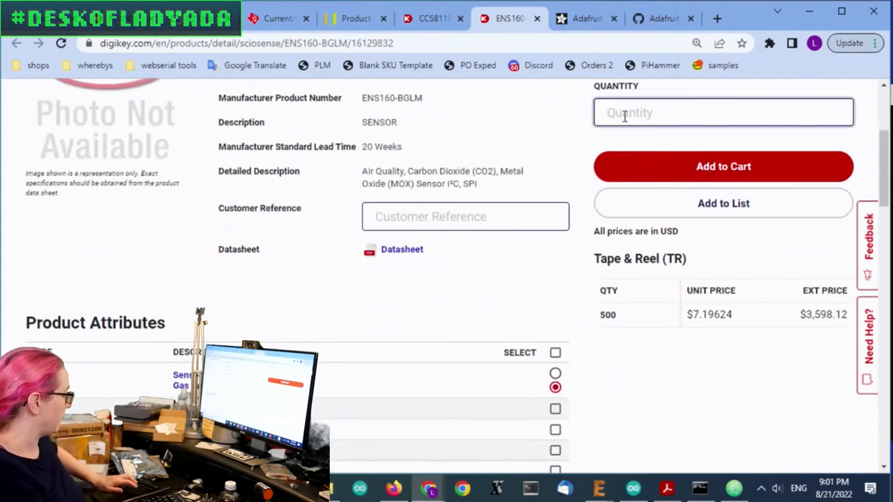
{"action": "type", "text": "500"}
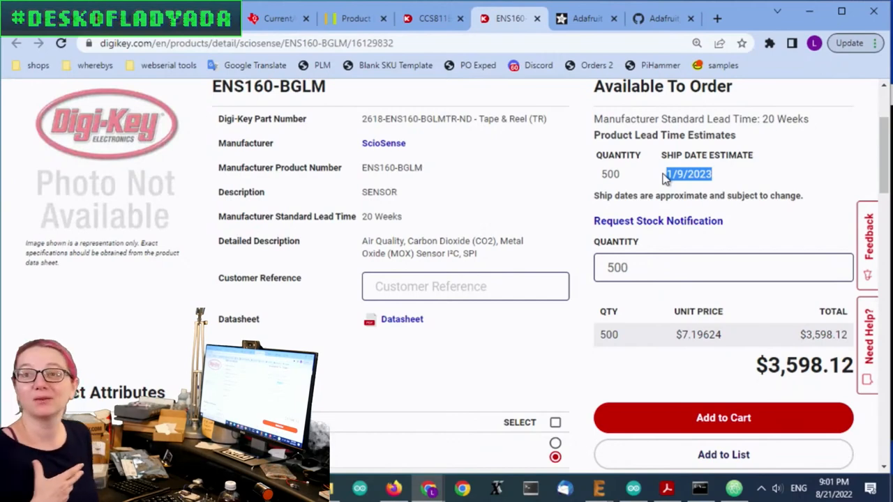
{"action": "mouse_move", "coordinate": [358, 192]}
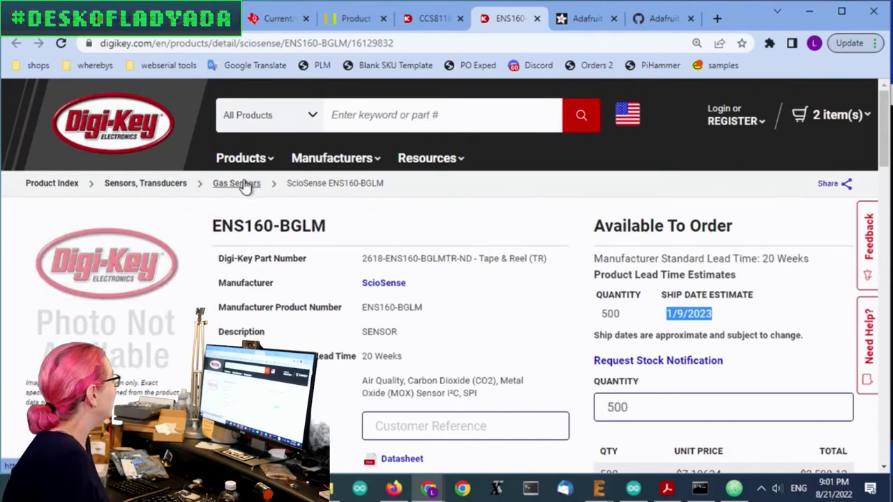
Step: Open the Digi-Key Gas Sensors category and limit it to active products
{"action": "left_click", "coordinate": [236, 183]}
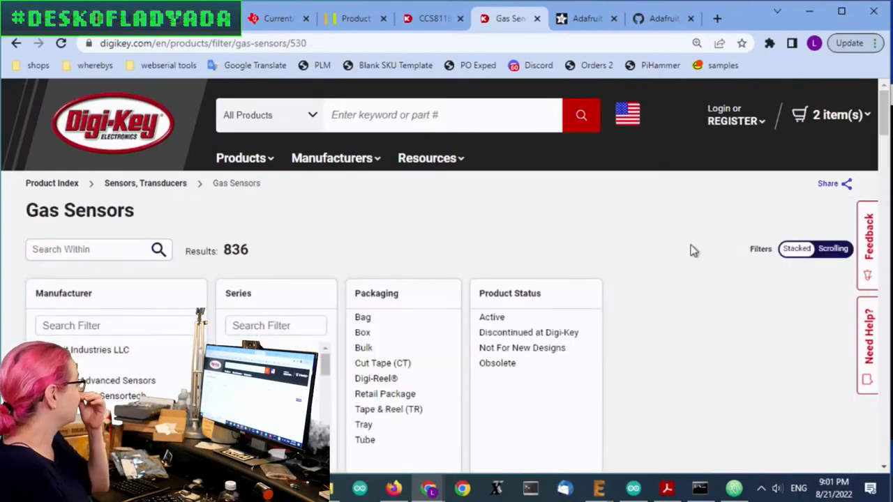
{"action": "scroll", "scroll_direction": "down", "scroll_amount": 3}
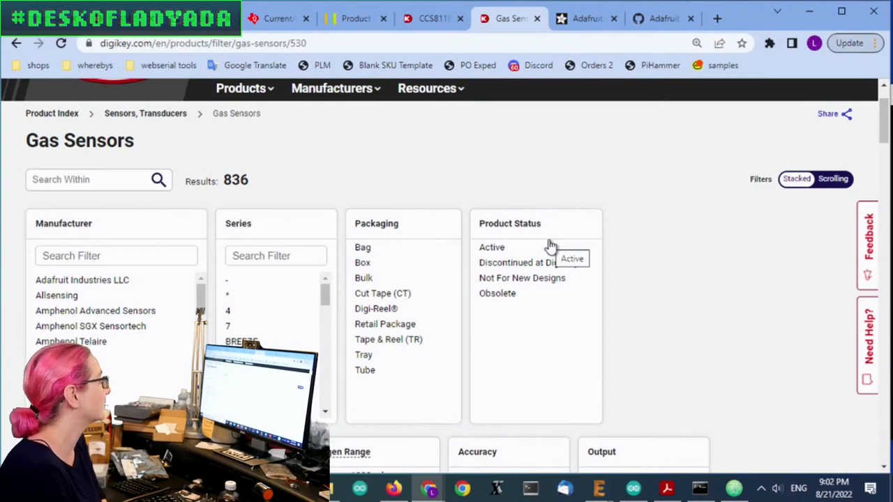
{"action": "left_click", "coordinate": [492, 247]}
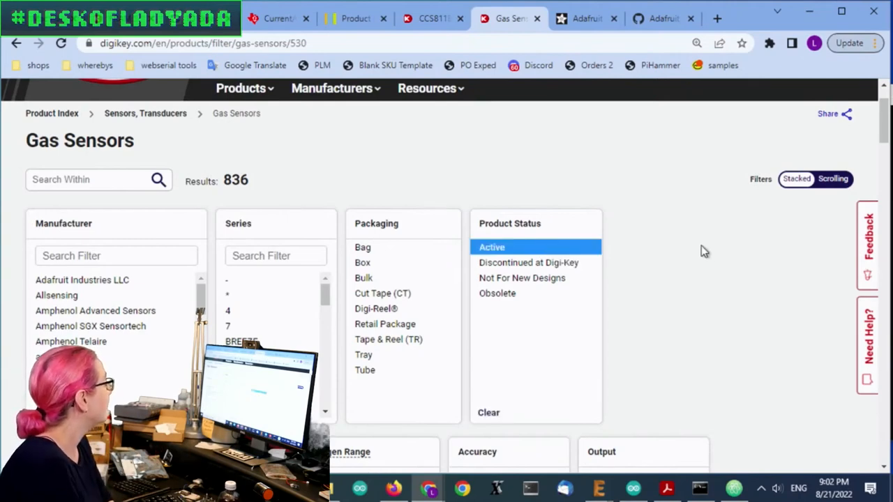
Step: Scroll down through the active Gas Sensors listing
{"action": "scroll", "scroll_direction": "down", "scroll_amount": 3}
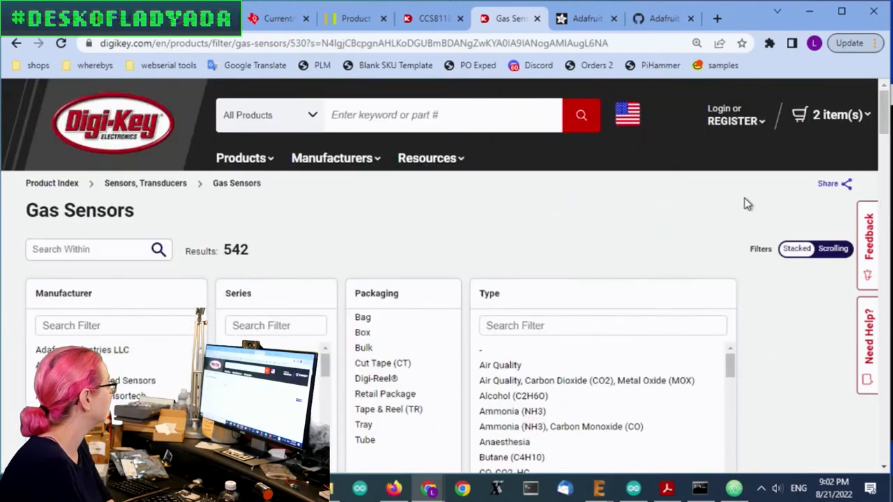
{"action": "scroll", "scroll_direction": "down", "scroll_amount": 3}
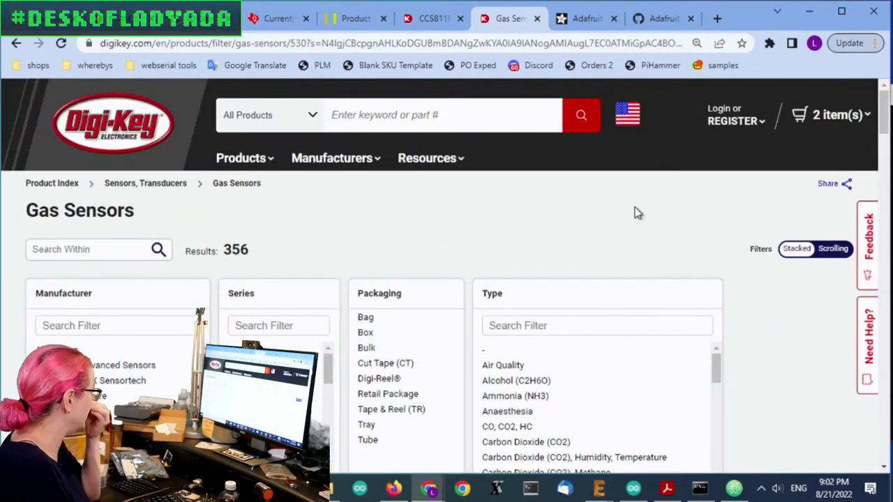
{"action": "scroll", "scroll_direction": "down", "scroll_amount": 3}
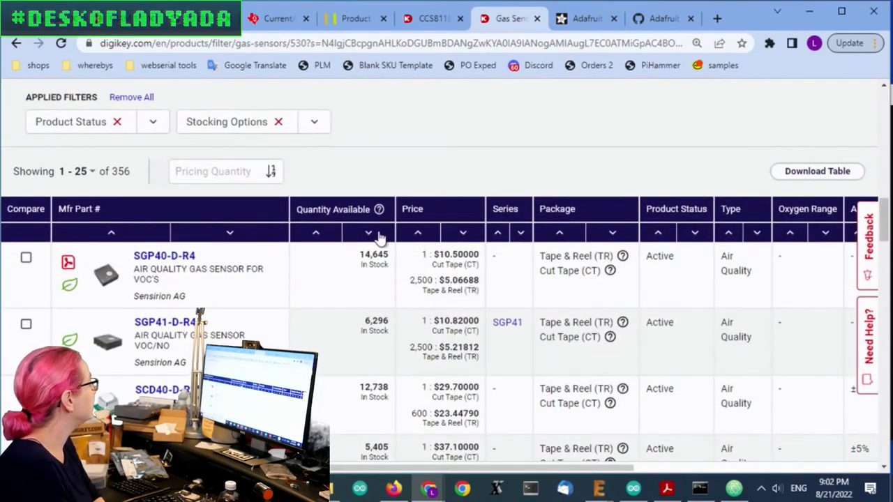
{"action": "scroll", "scroll_direction": "down", "scroll_amount": 3}
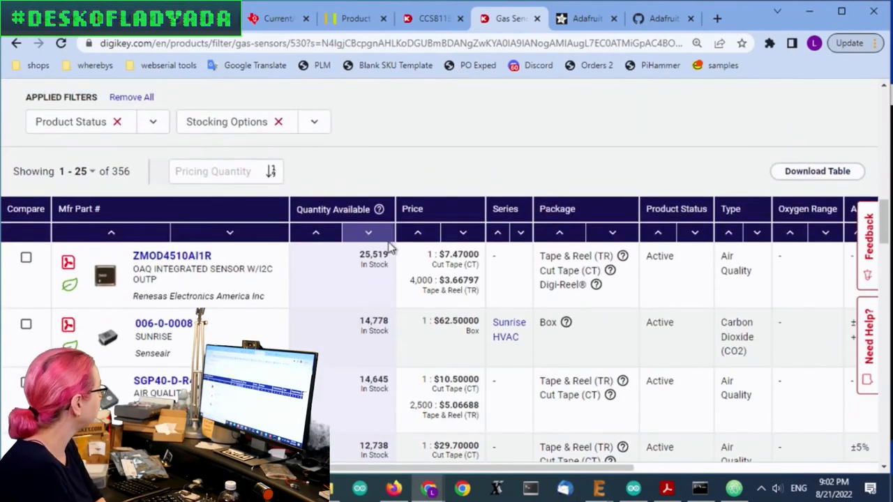
{"action": "scroll", "scroll_direction": "down", "scroll_amount": 3}
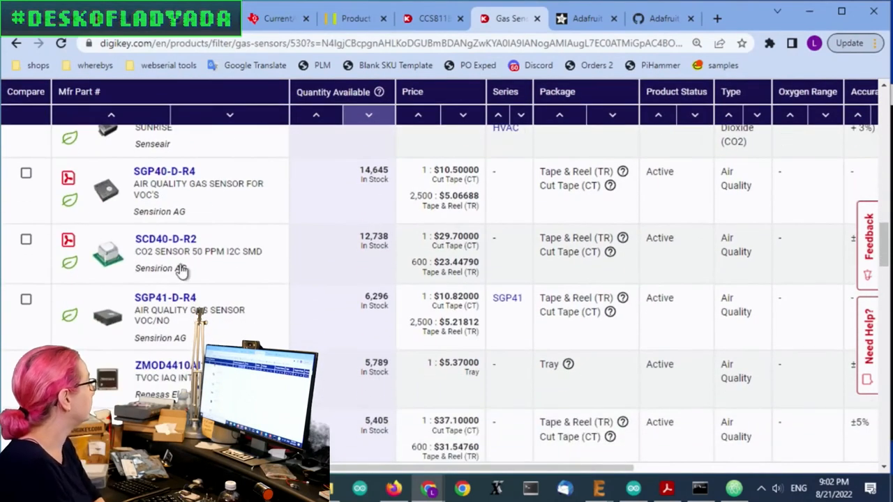
{"action": "mouse_move", "coordinate": [272, 301]}
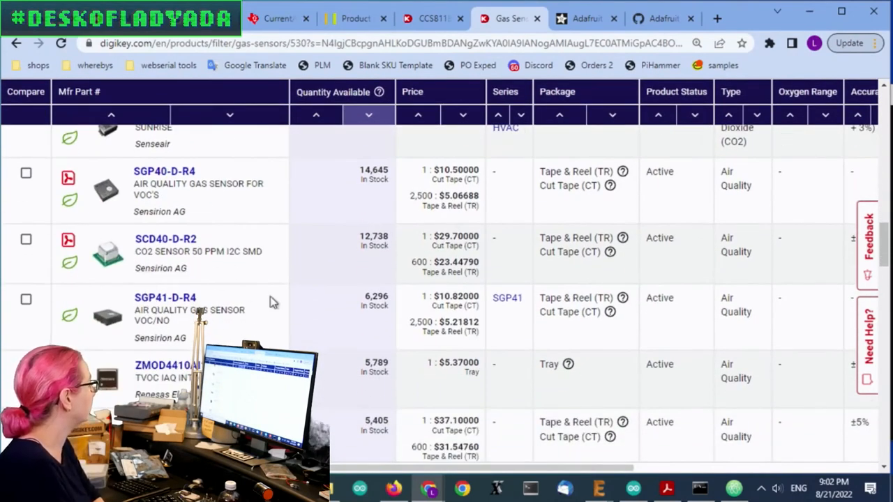
{"action": "scroll", "scroll_direction": "down", "scroll_amount": 3}
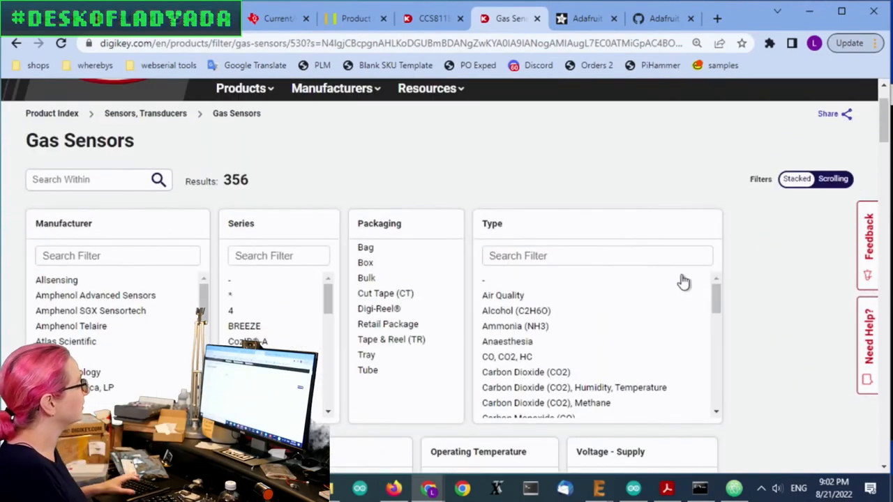
{"action": "scroll", "scroll_direction": "down", "scroll_amount": 3}
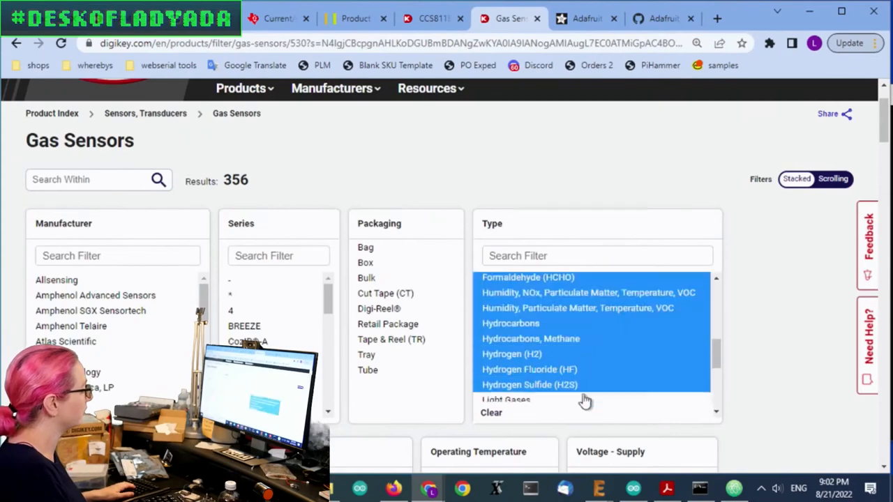
{"action": "scroll", "scroll_direction": "down", "scroll_amount": 3}
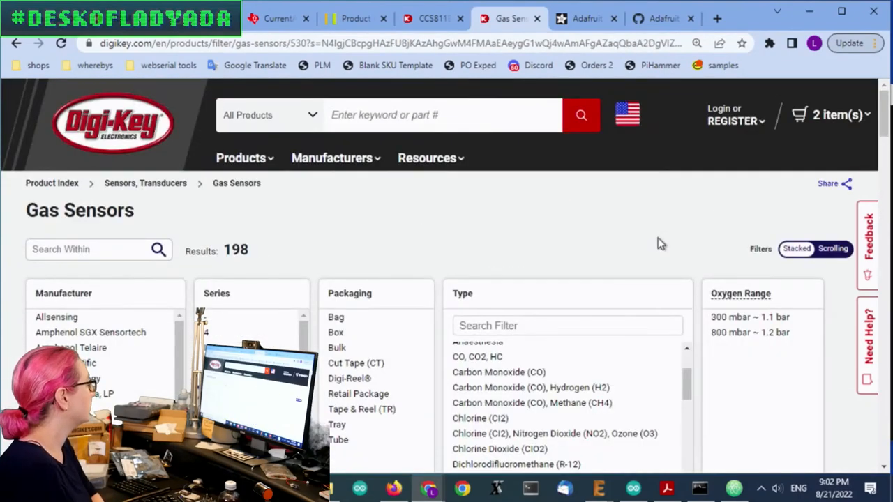
{"action": "scroll", "scroll_direction": "down", "scroll_amount": 3}
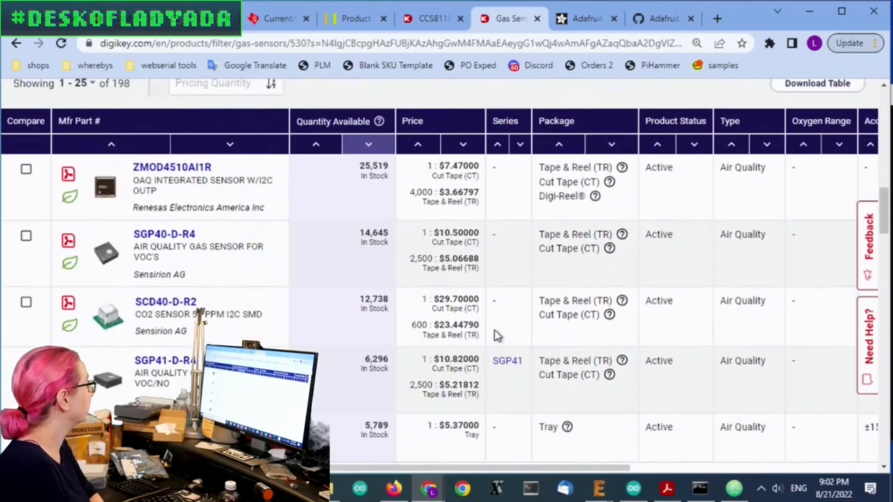
{"action": "mouse_move", "coordinate": [108, 254]}
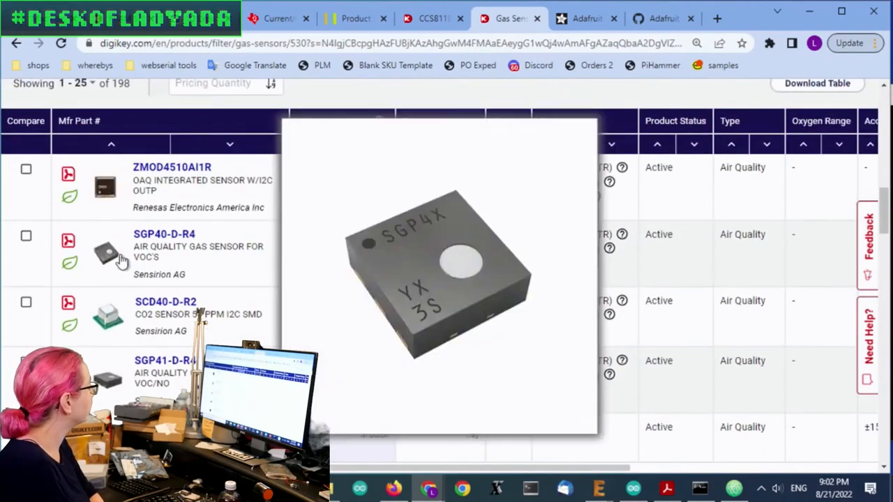
{"action": "mouse_move", "coordinate": [108, 258]}
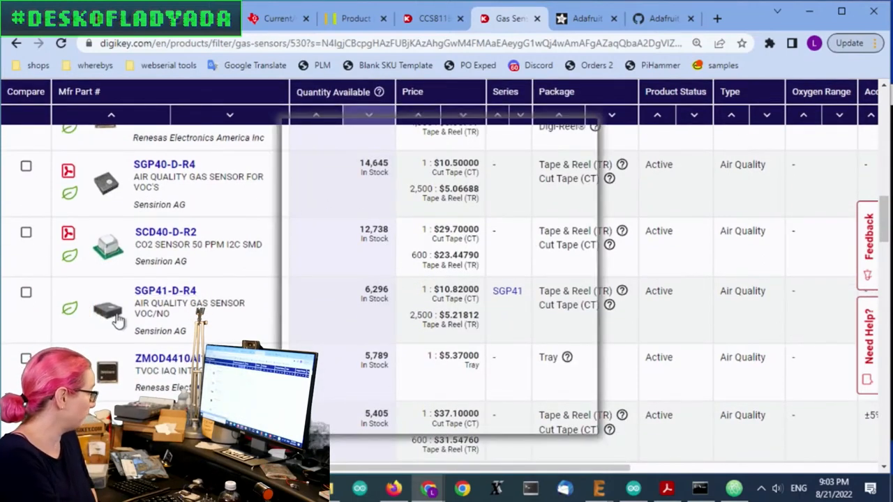
{"action": "mouse_move", "coordinate": [117, 320]}
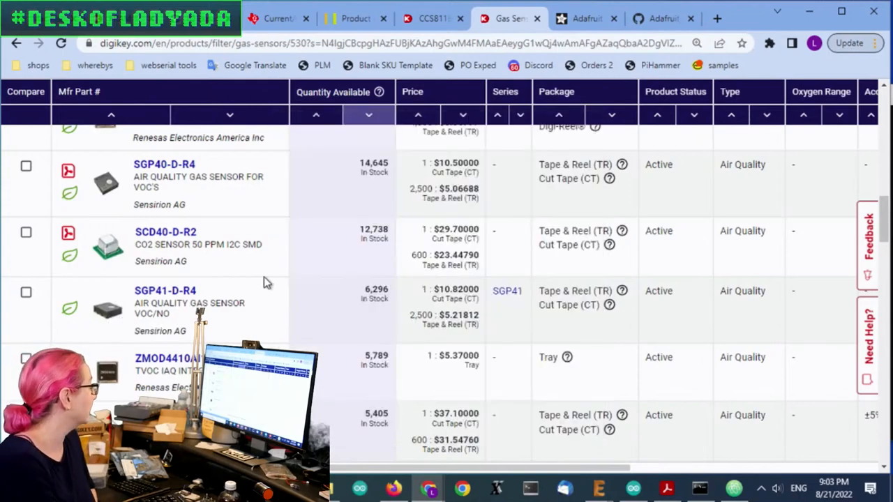
{"action": "scroll", "scroll_direction": "down", "scroll_amount": 3}
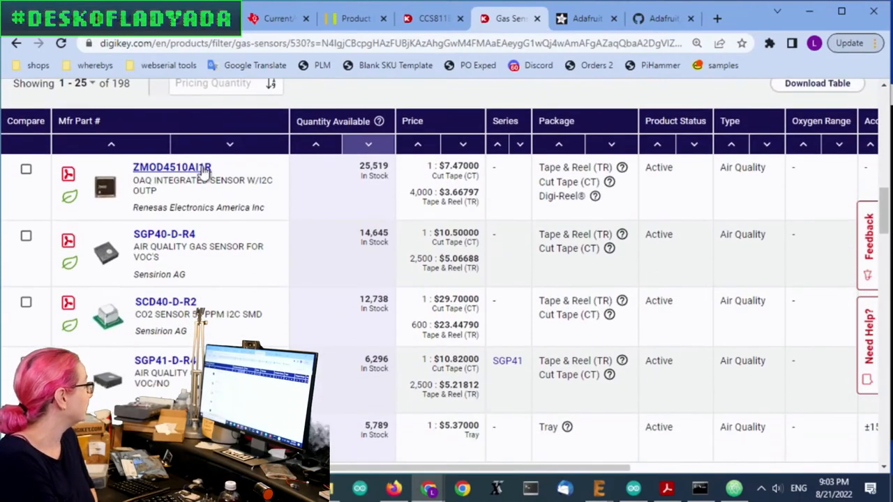
{"action": "scroll", "scroll_direction": "down", "scroll_amount": 3}
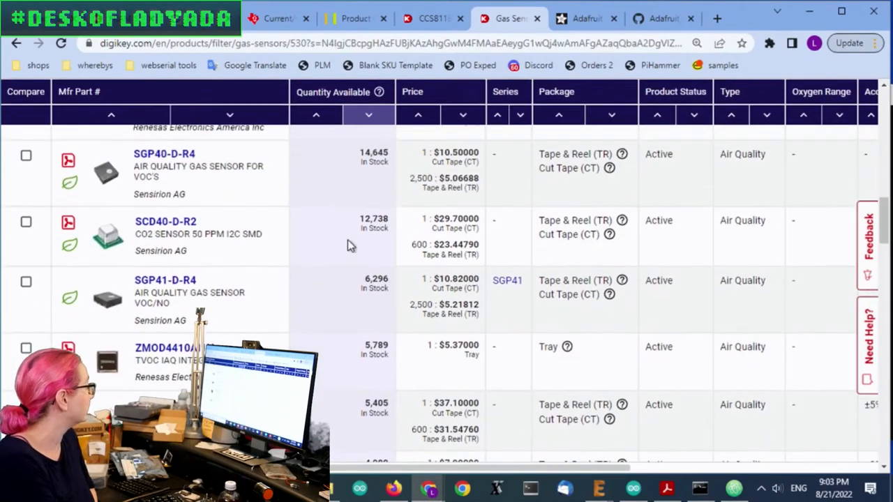
{"action": "scroll", "scroll_direction": "down", "scroll_amount": 3}
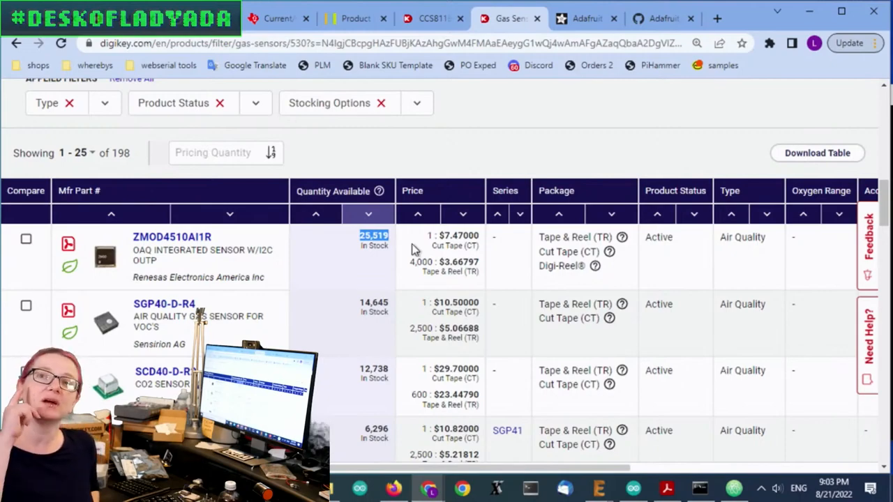
Step: Scroll the stock-sorted gas sensor table past SPEC, Sensirion SEN50/SEN55 and SparkFun parts
{"action": "scroll", "scroll_direction": "down", "scroll_amount": 3}
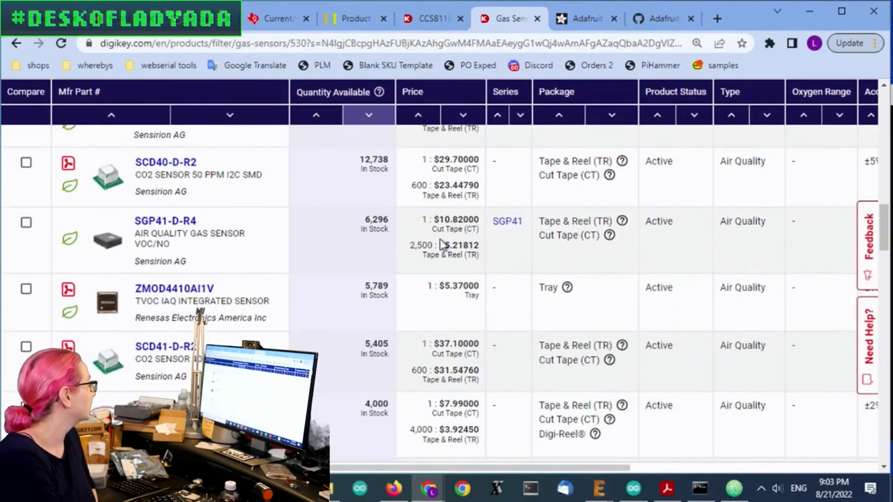
{"action": "scroll", "scroll_direction": "down", "scroll_amount": 3}
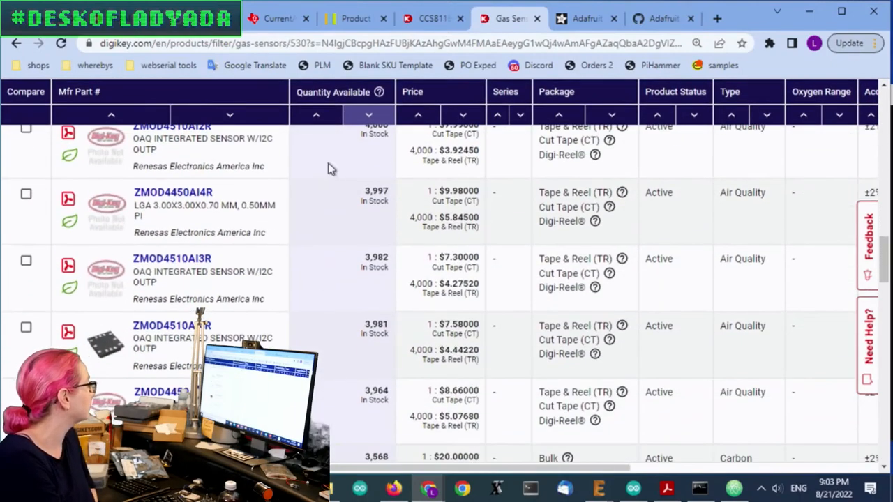
{"action": "scroll", "scroll_direction": "down", "scroll_amount": 3}
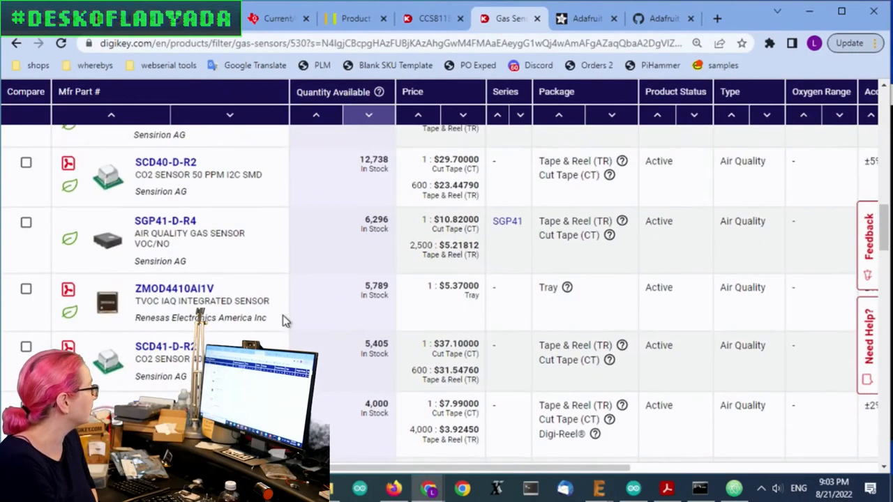
{"action": "scroll", "scroll_direction": "down", "scroll_amount": 3}
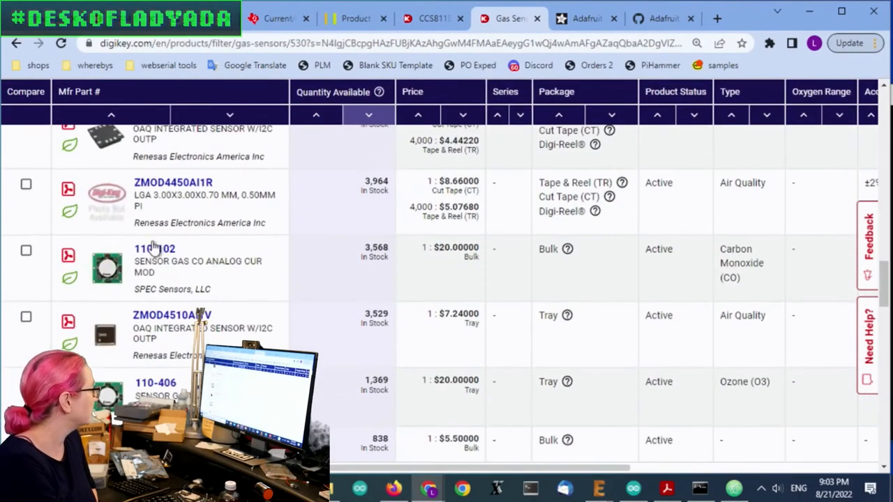
{"action": "scroll", "scroll_direction": "down", "scroll_amount": 3}
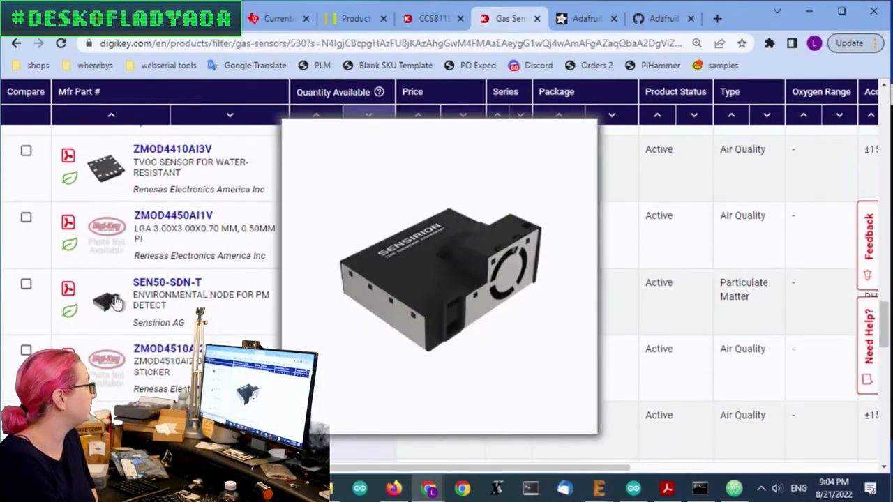
{"action": "mouse_move", "coordinate": [108, 306]}
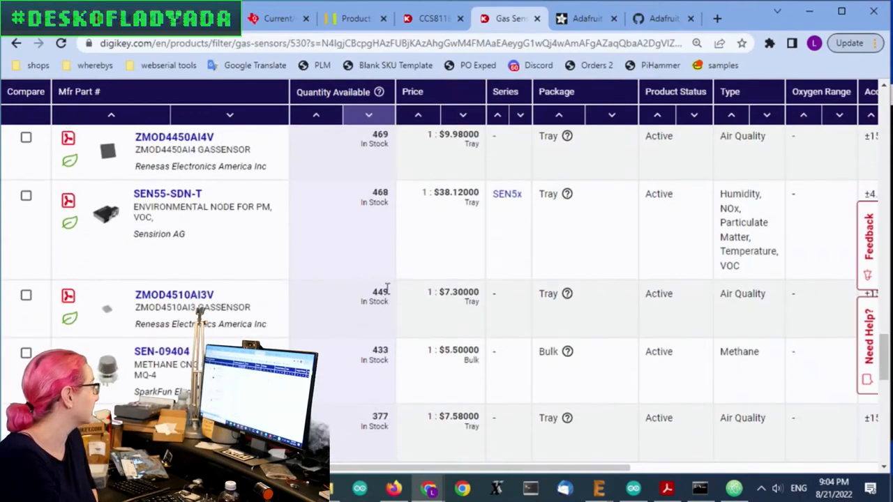
{"action": "scroll", "scroll_direction": "down", "scroll_amount": 3}
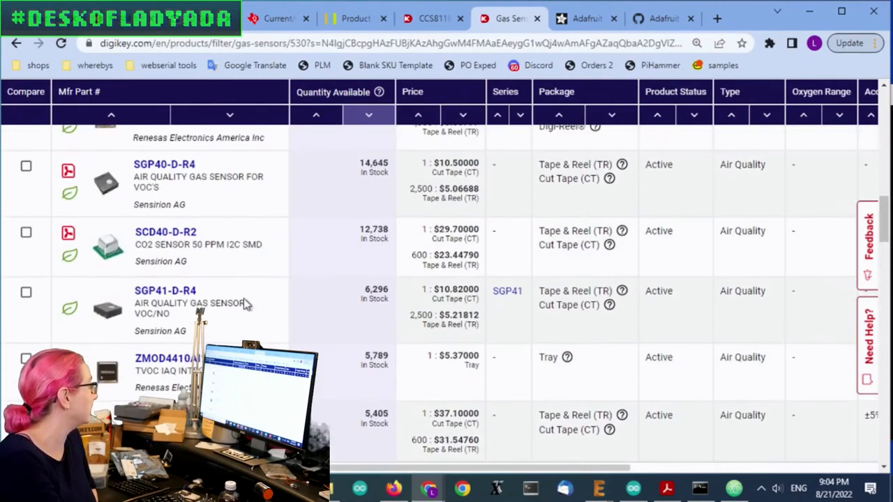
{"action": "mouse_move", "coordinate": [310, 339]}
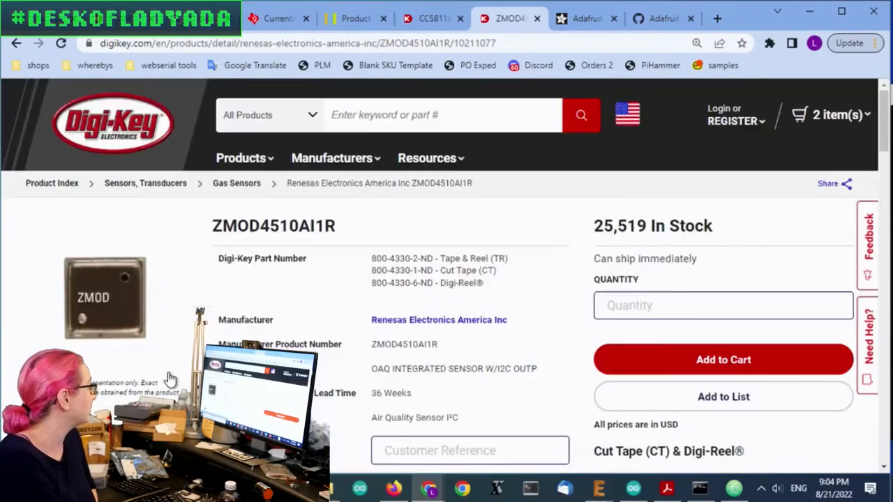
Step: Open the ZMOD4510AI1R datasheet in a new tab and recheck the product page
{"action": "scroll", "scroll_direction": "down", "scroll_amount": 3}
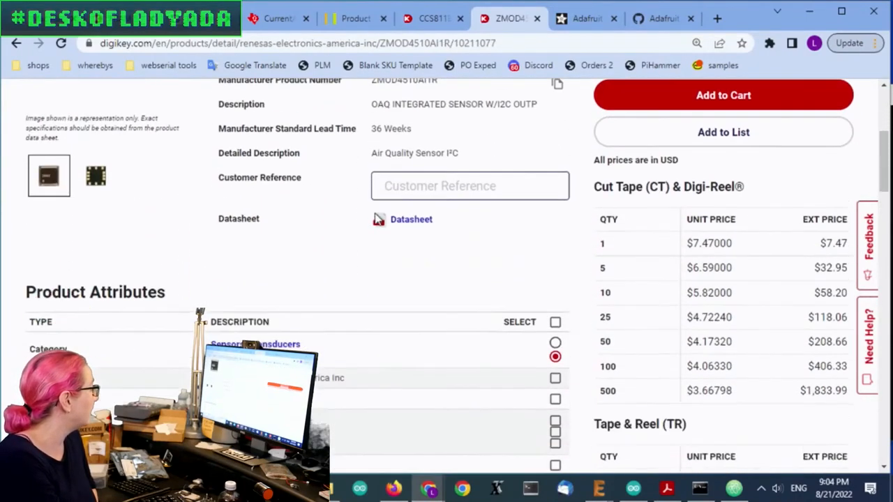
{"action": "left_click", "coordinate": [411, 218]}
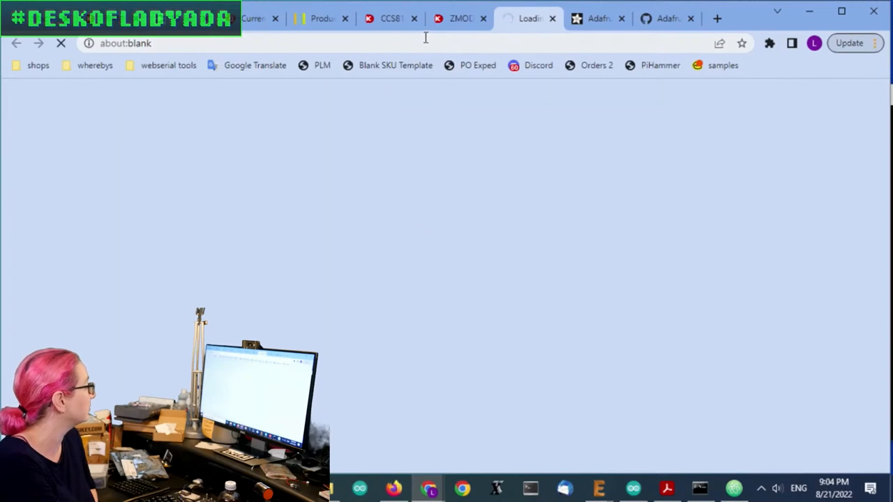
{"action": "mouse_move", "coordinate": [453, 20]}
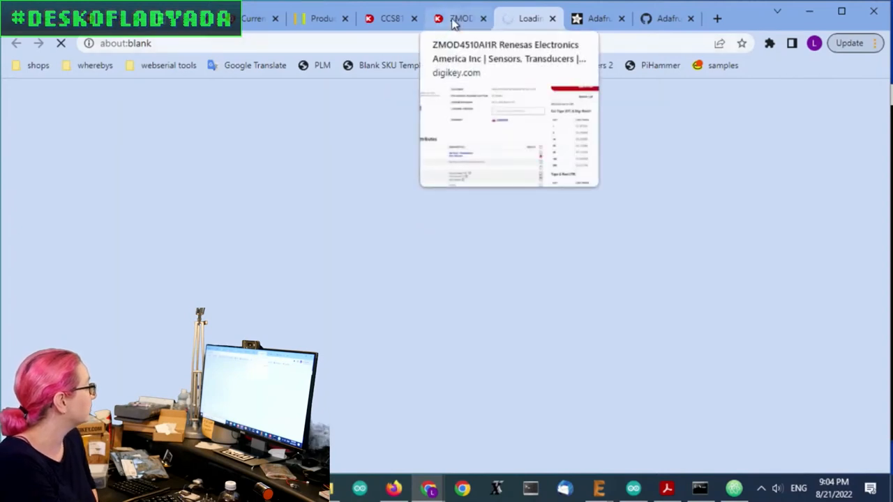
{"action": "mouse_move", "coordinate": [448, 26]}
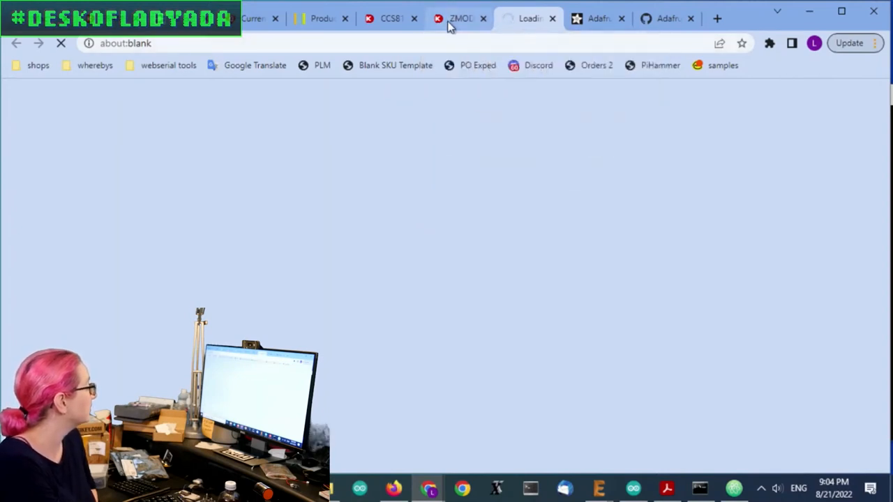
{"action": "left_click", "coordinate": [453, 18]}
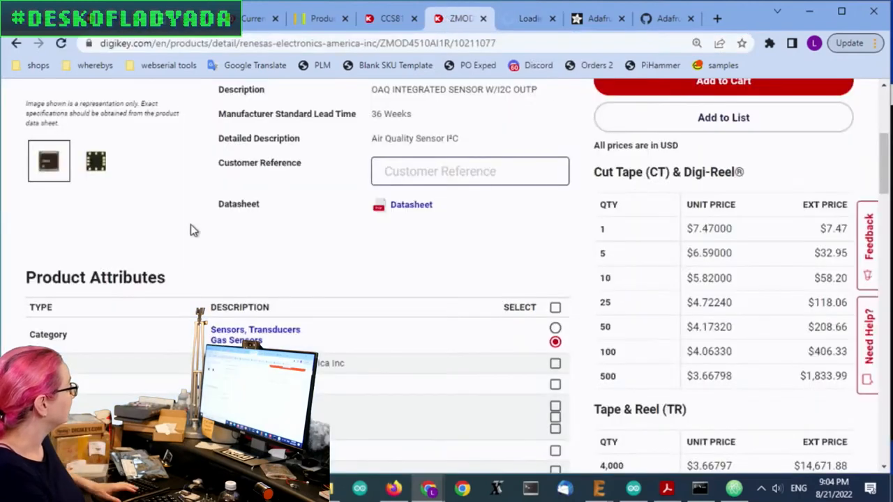
{"action": "scroll", "scroll_direction": "up", "scroll_amount": 3}
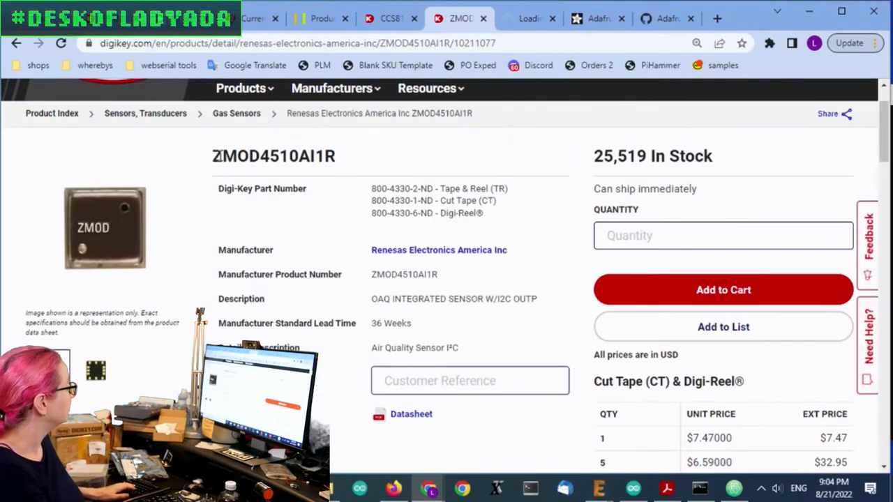
{"action": "left_click", "coordinate": [411, 414]}
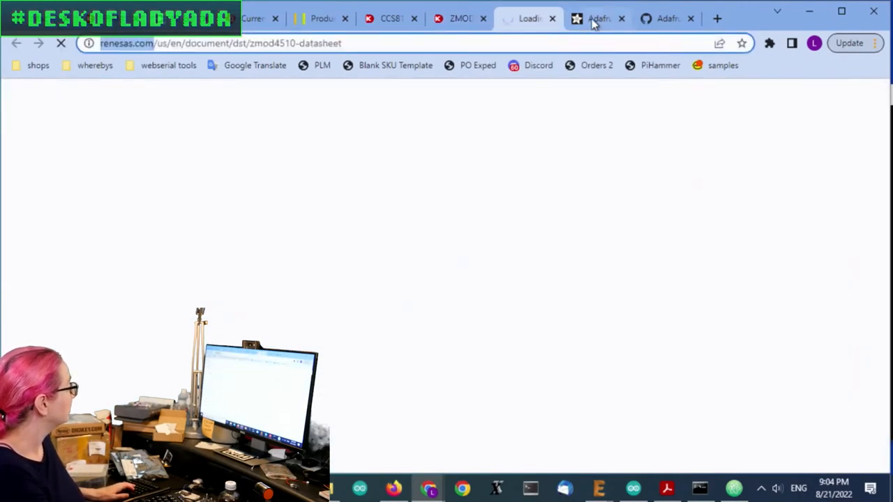
{"action": "left_click", "coordinate": [596, 18]}
{"action": "type", "text": "ZMOD4510"}
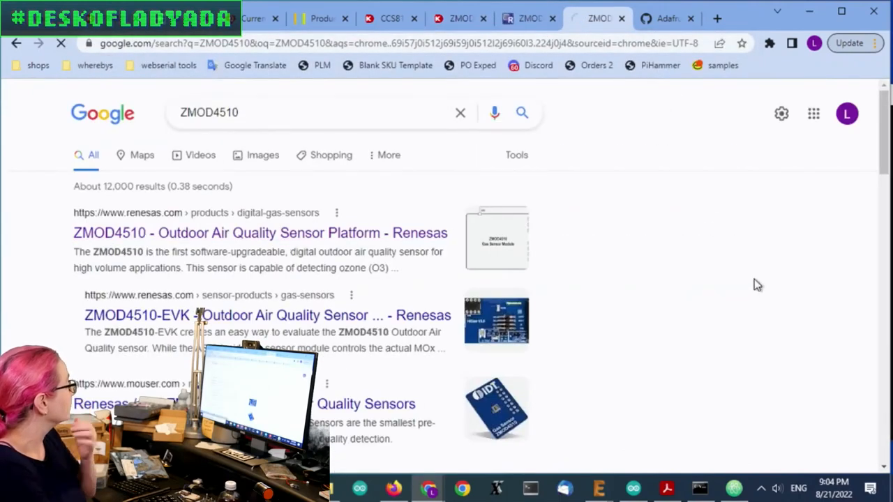
Step: Open the Renesas ZMOD4510 page from search results and read its Overview
{"action": "left_click", "coordinate": [258, 233]}
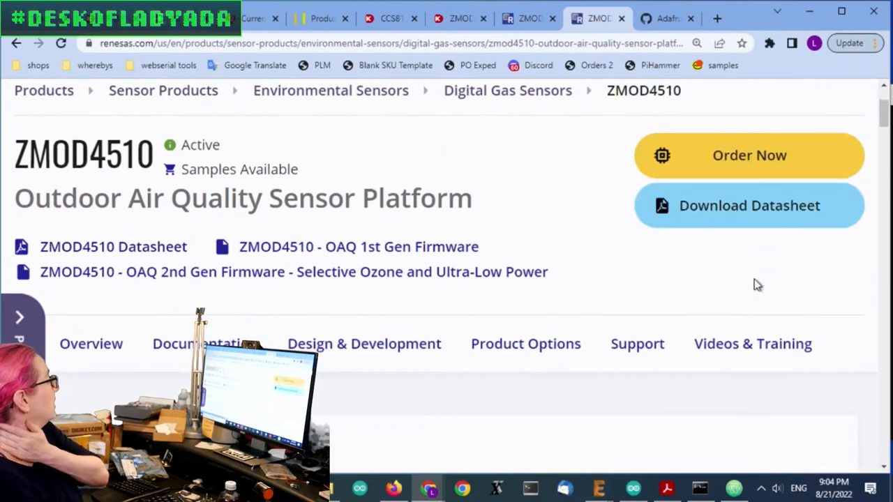
{"action": "mouse_move", "coordinate": [762, 252]}
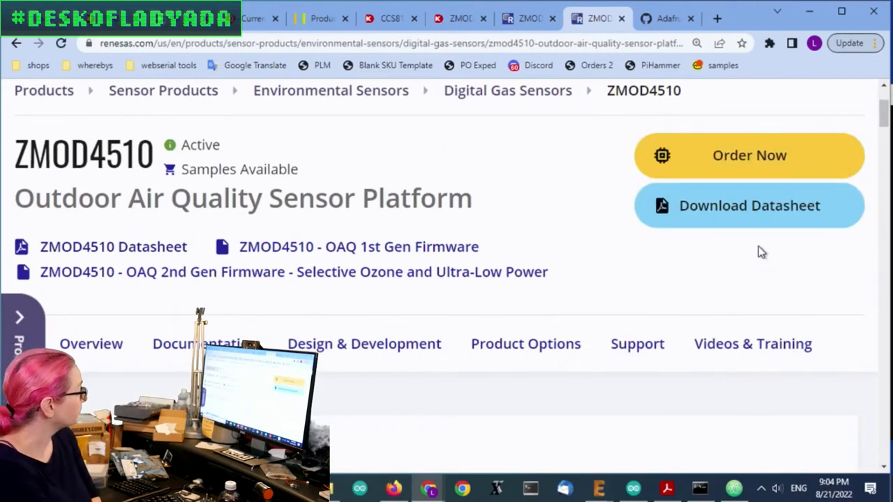
{"action": "scroll", "scroll_direction": "down", "scroll_amount": 3}
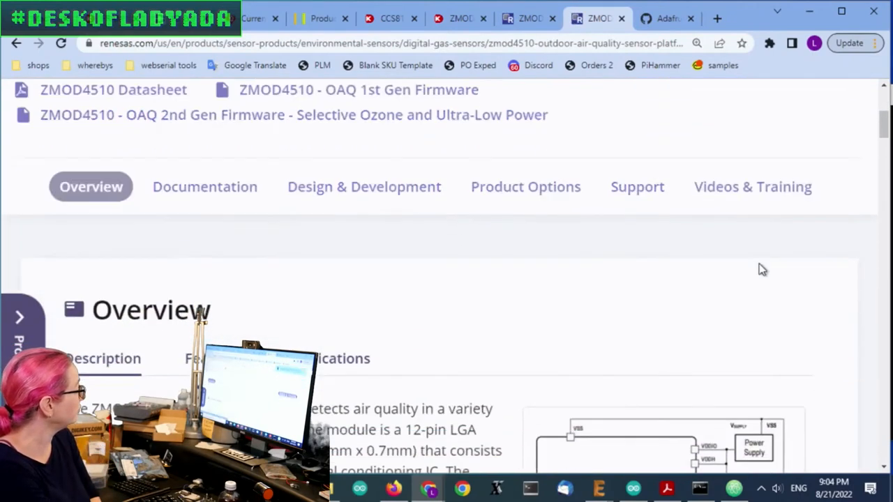
{"action": "scroll", "scroll_direction": "down", "scroll_amount": 3}
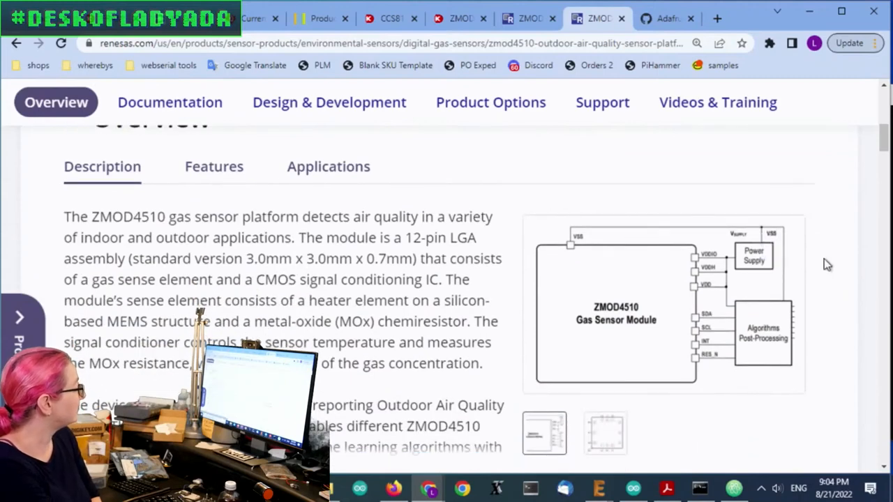
{"action": "scroll", "scroll_direction": "down", "scroll_amount": 3}
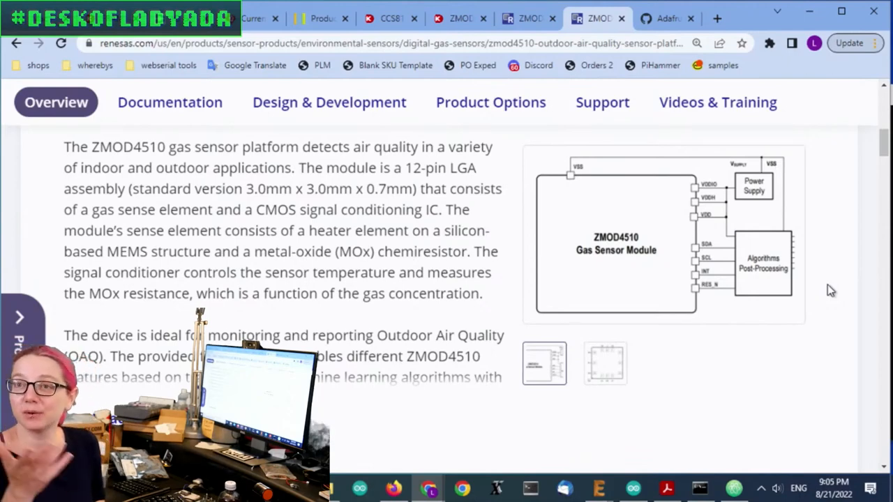
{"action": "mouse_move", "coordinate": [881, 288]}
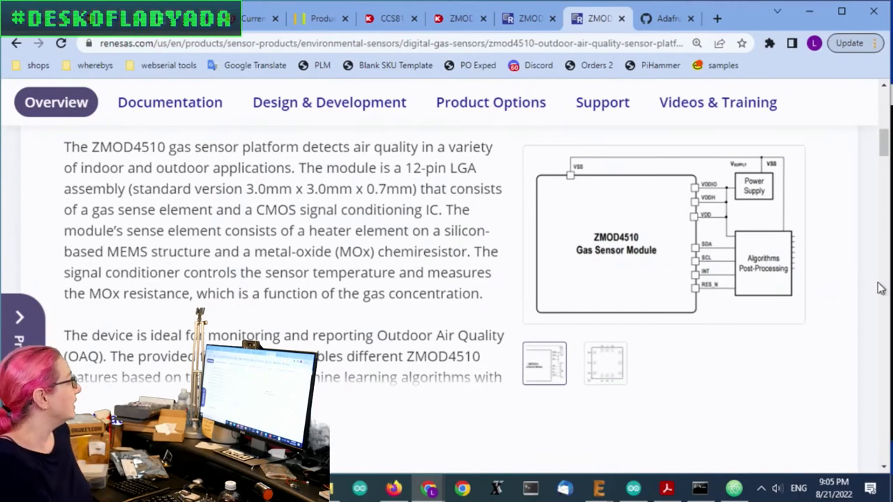
{"action": "scroll", "scroll_direction": "down", "scroll_amount": 3}
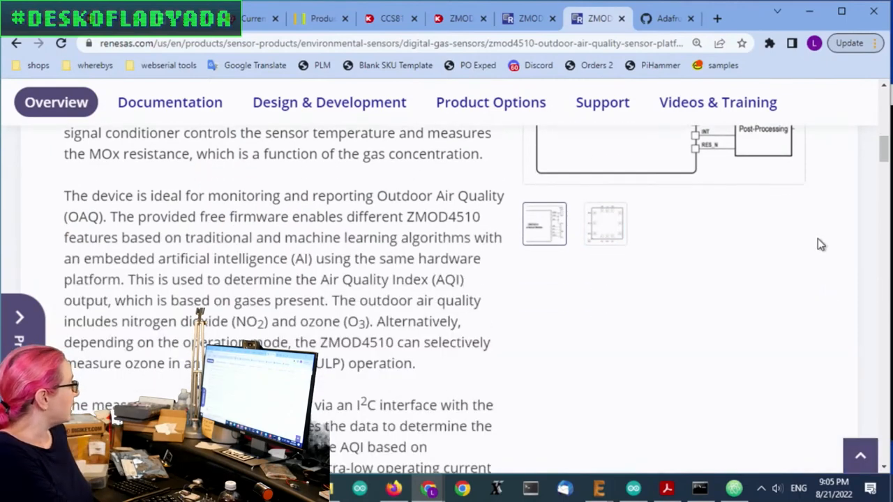
{"action": "mouse_move", "coordinate": [807, 318]}
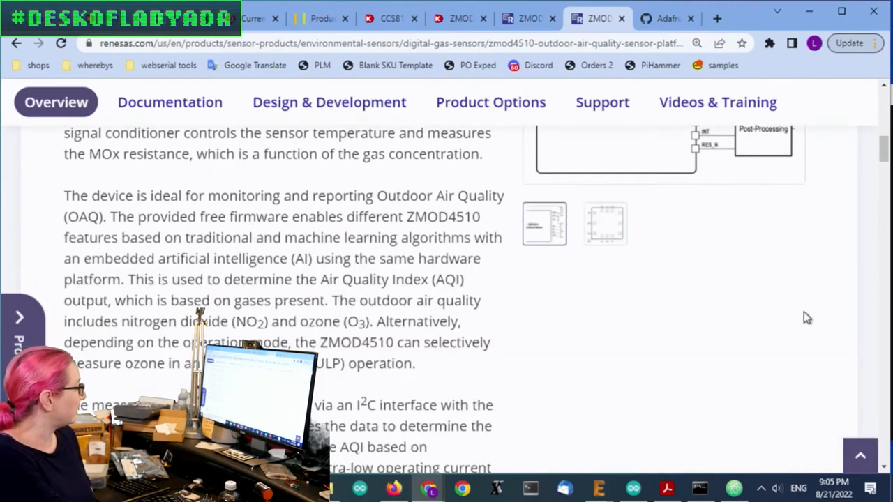
{"action": "mouse_move", "coordinate": [497, 307]}
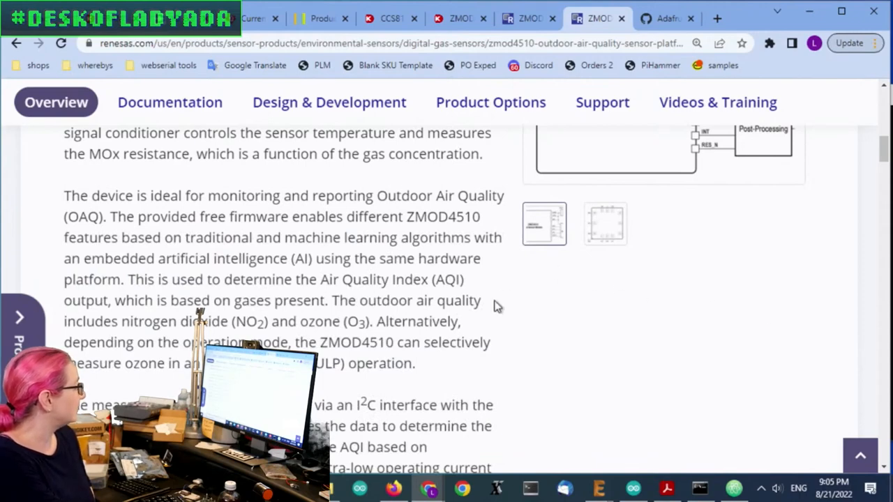
{"action": "mouse_move", "coordinate": [432, 255]}
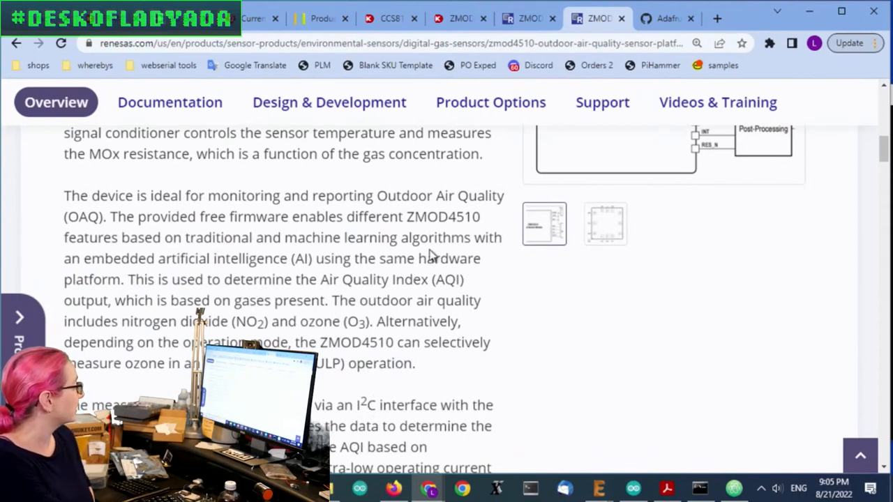
{"action": "mouse_move", "coordinate": [548, 308]}
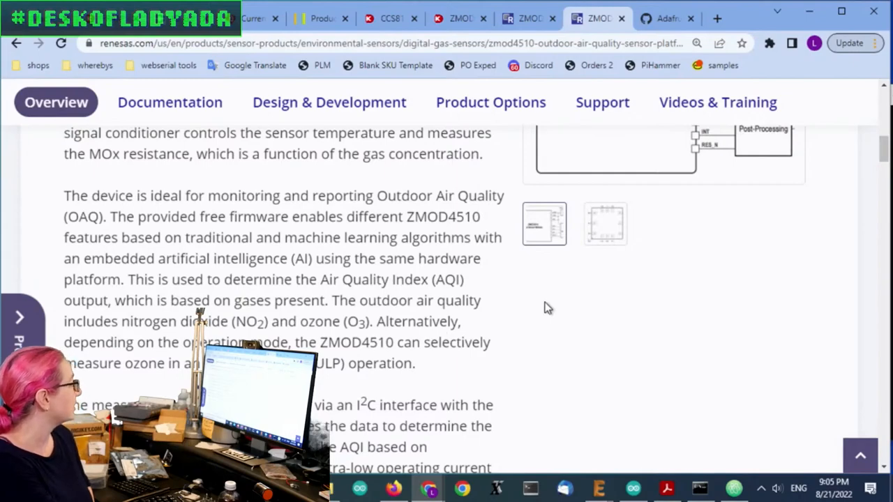
{"action": "scroll", "scroll_direction": "up", "scroll_amount": 3}
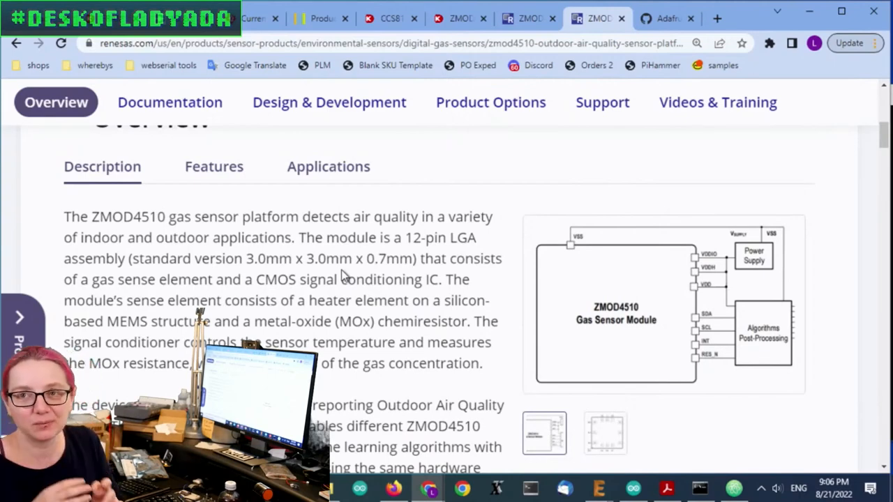
{"action": "scroll", "scroll_direction": "down", "scroll_amount": 3}
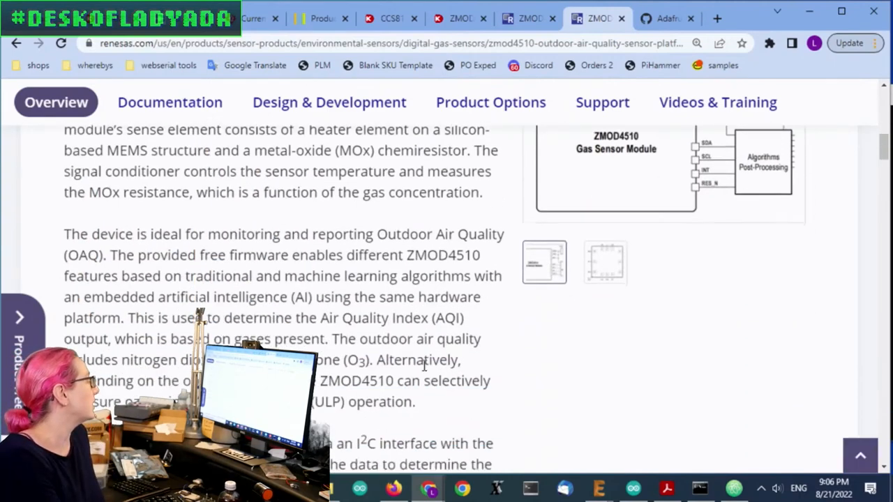
Step: Jump to the ZMOD4510 Documentation section and scroll the document list
{"action": "left_click", "coordinate": [170, 101]}
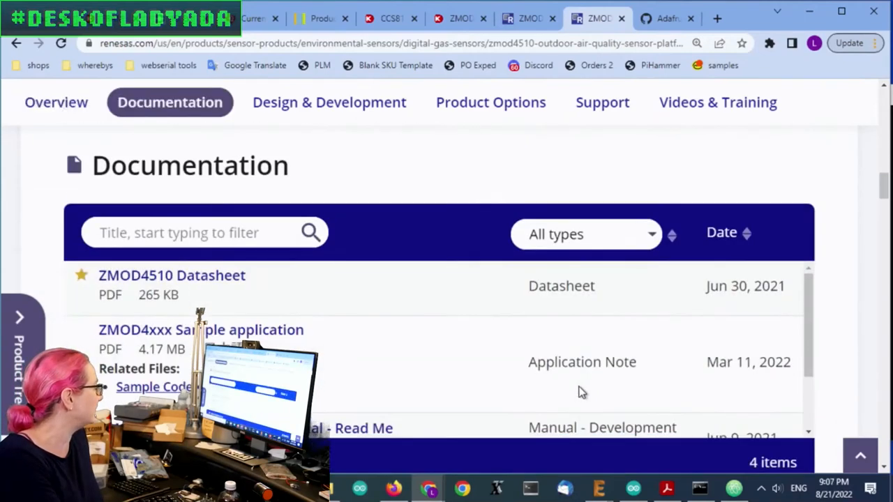
{"action": "scroll", "scroll_direction": "down", "scroll_amount": 3}
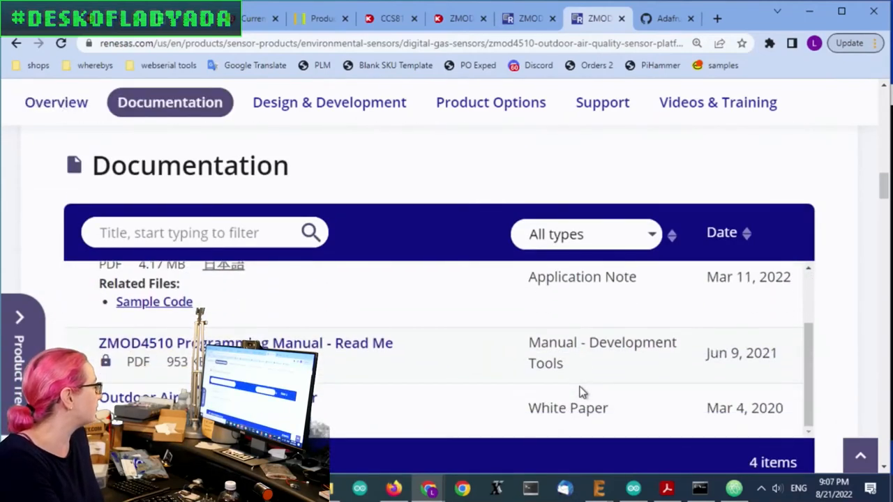
{"action": "scroll", "scroll_direction": "down", "scroll_amount": 3}
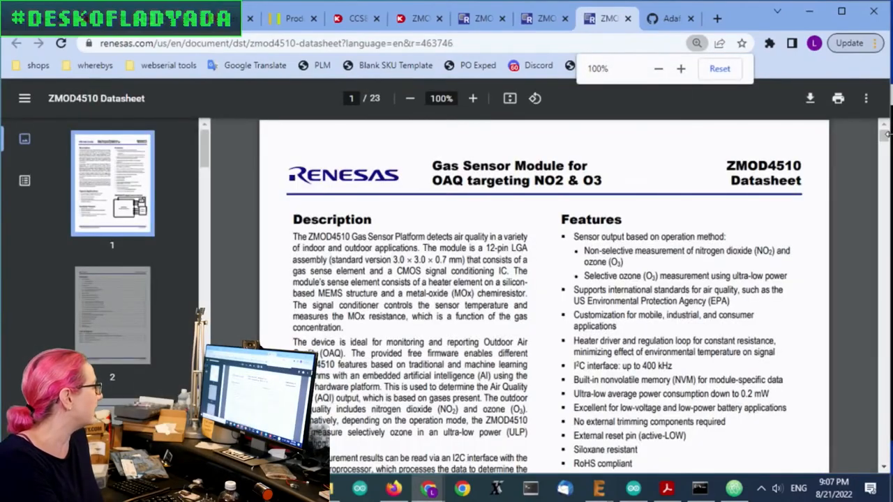
Step: Page through the ZMOD4510 datasheet PDF down to its related websites section
{"action": "scroll", "scroll_direction": "down", "scroll_amount": 3}
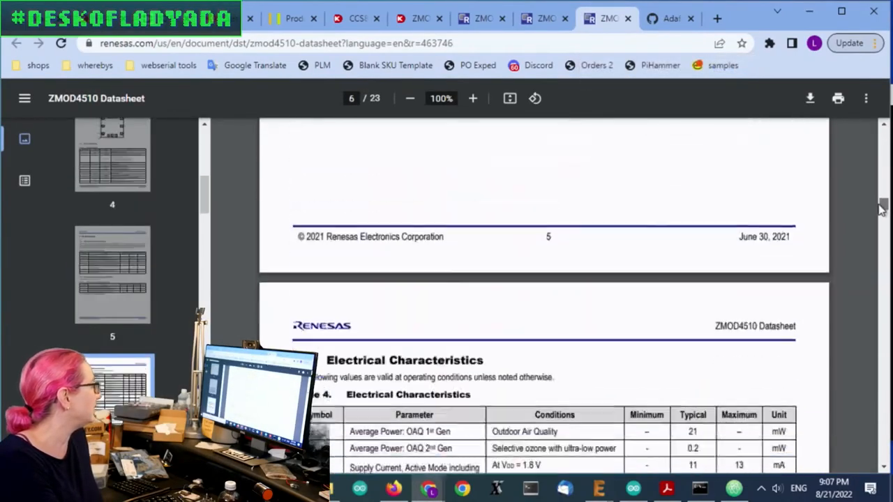
{"action": "scroll", "scroll_direction": "down", "scroll_amount": 3}
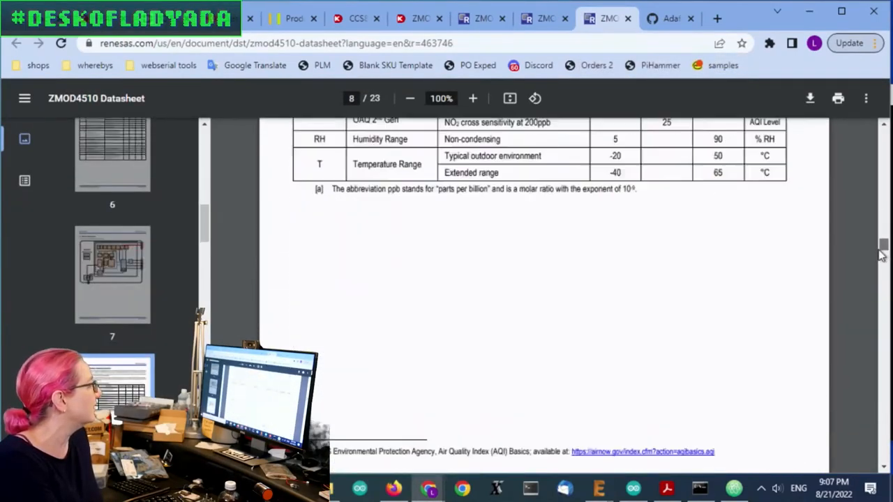
{"action": "scroll", "scroll_direction": "down", "scroll_amount": 3}
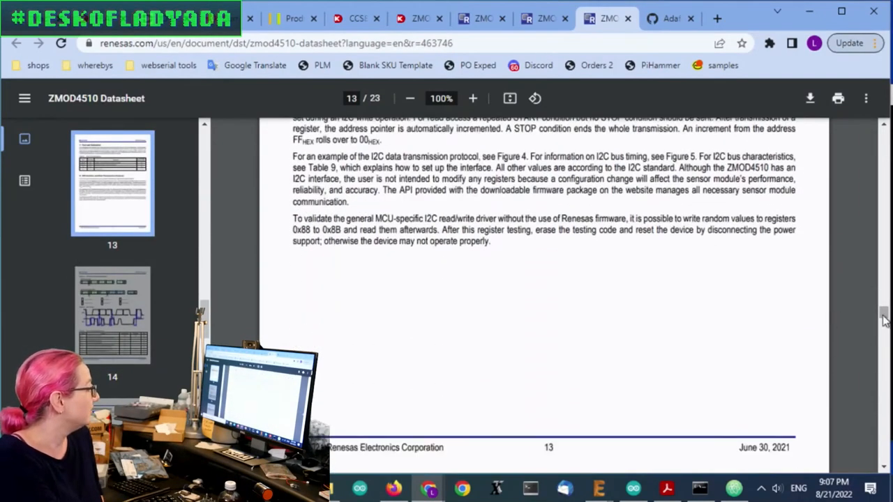
{"action": "scroll", "scroll_direction": "down", "scroll_amount": 3}
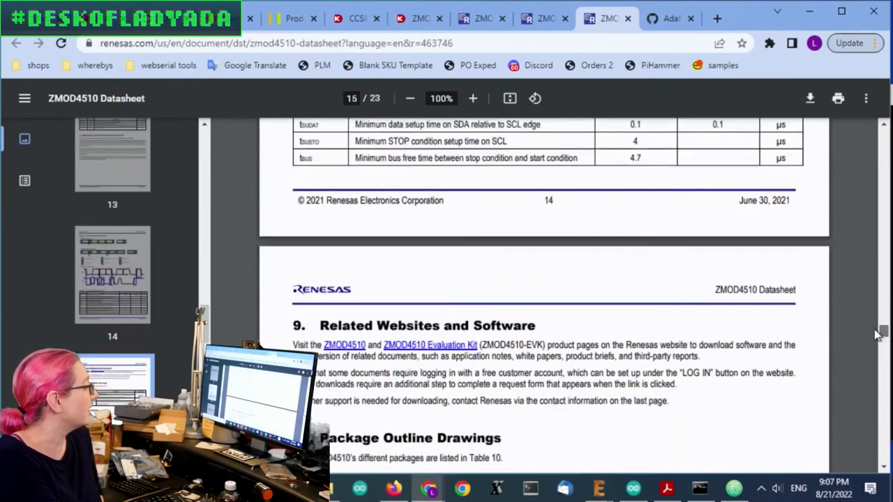
{"action": "scroll", "scroll_direction": "down", "scroll_amount": 3}
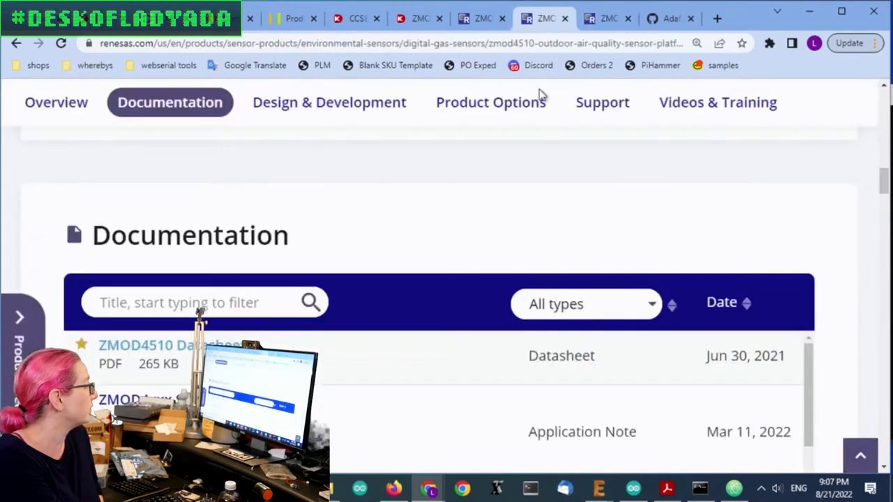
Step: Scroll through the nine Renesas ZMOD4510 documentation items, returning to Digi-Key's ZMOD4510AI1R listing
{"action": "scroll", "scroll_direction": "down", "scroll_amount": 3}
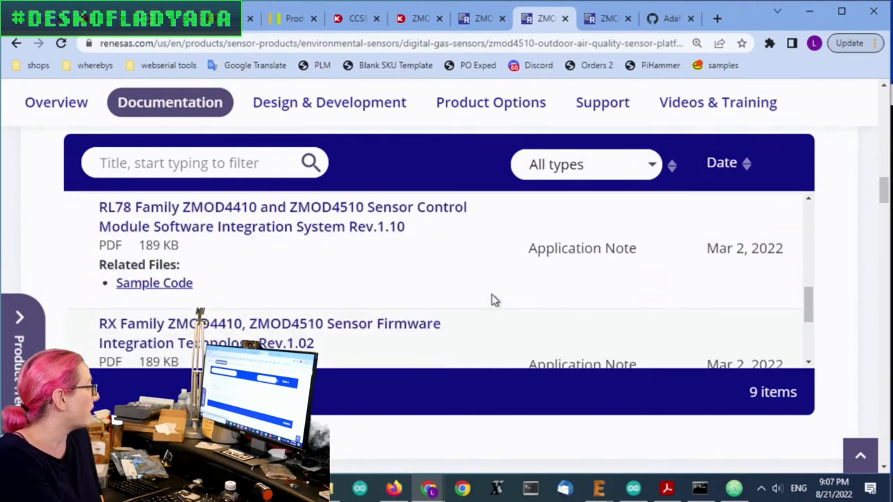
{"action": "scroll", "scroll_direction": "down", "scroll_amount": 3}
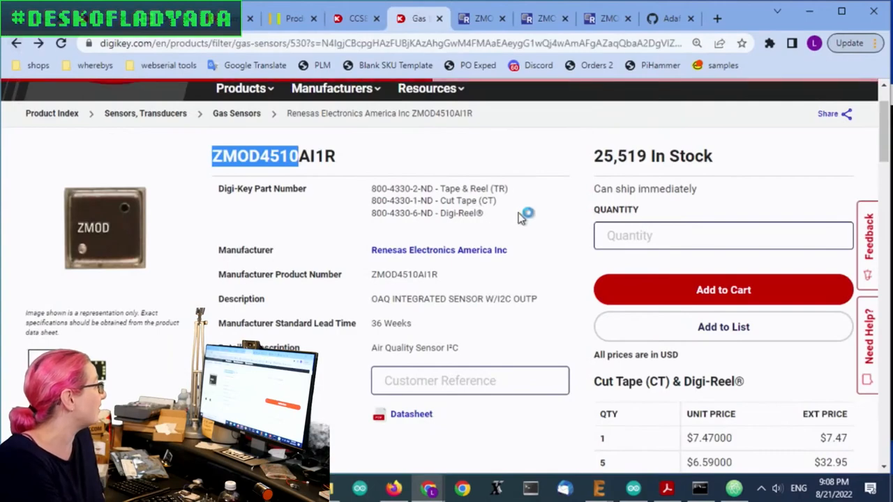
Step: Show the gas sensor results comparing ZMOD4510AI1R with SGP40, SCD40 and SGP41 prices
{"action": "left_click", "coordinate": [12, 54]}
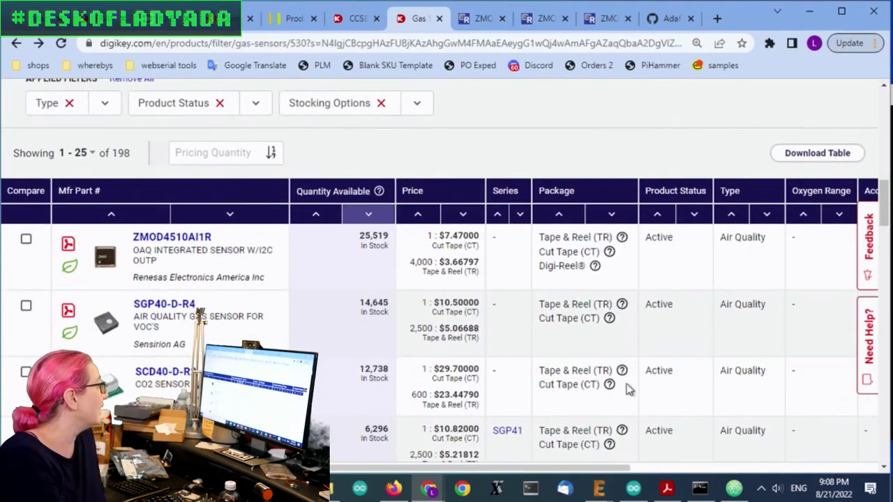
{"action": "scroll", "scroll_direction": "down", "scroll_amount": 3}
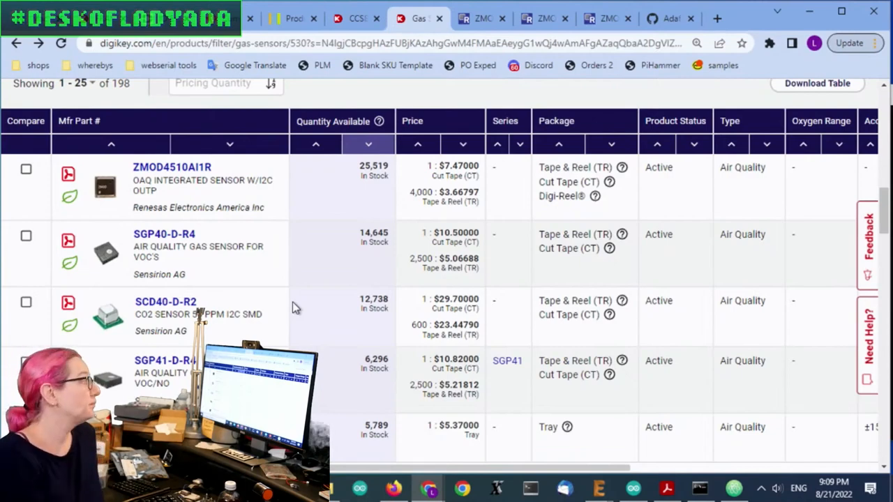
{"action": "mouse_move", "coordinate": [146, 159]}
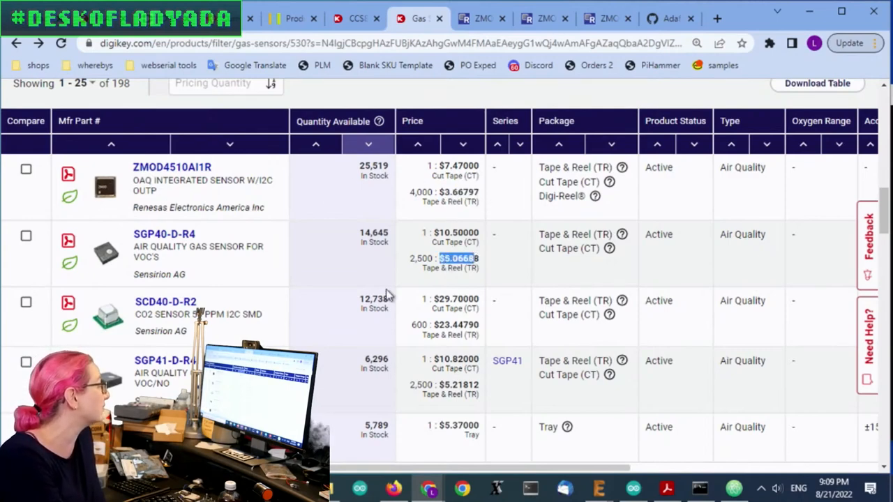
{"action": "mouse_move", "coordinate": [258, 195]}
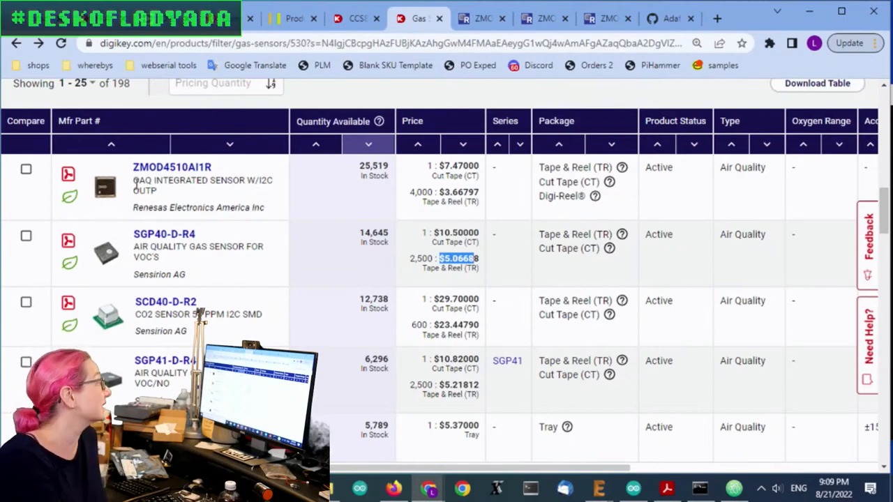
Step: Review the ZMOD4510AI1R product details: 25,519 in stock at $7.47 each
{"action": "left_click", "coordinate": [172, 167]}
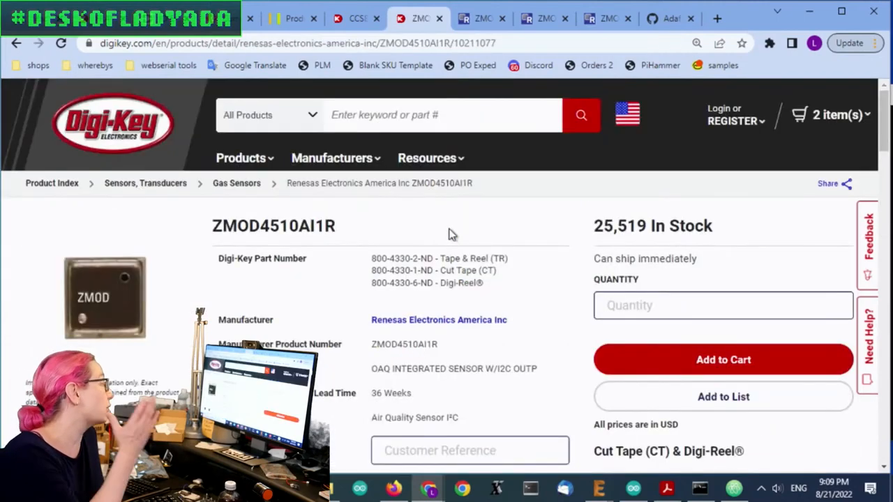
{"action": "scroll", "scroll_direction": "down", "scroll_amount": 3}
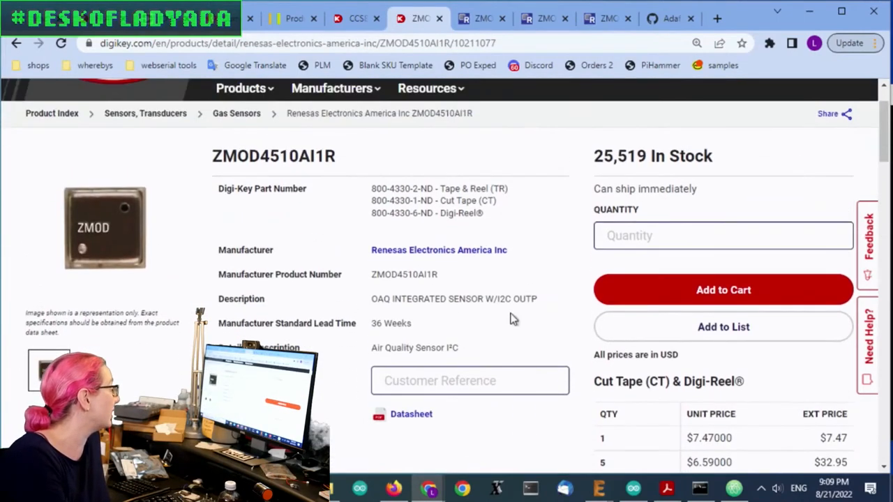
{"action": "mouse_move", "coordinate": [545, 332]}
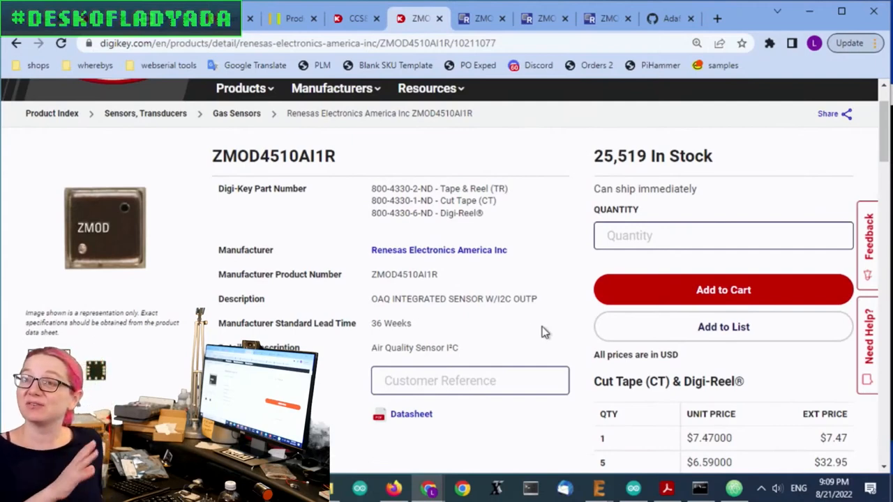